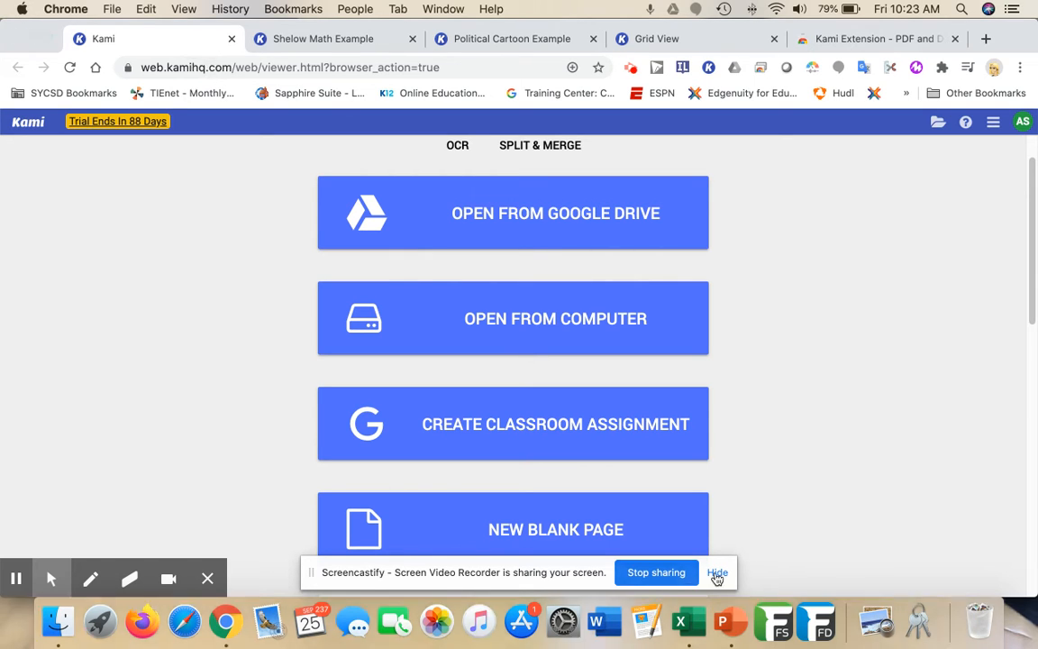
Dismiss the screen-sharing notice and launch the Kami extension from Chrome's extensions list.
{"action": "left_click", "coordinate": [717, 573]}
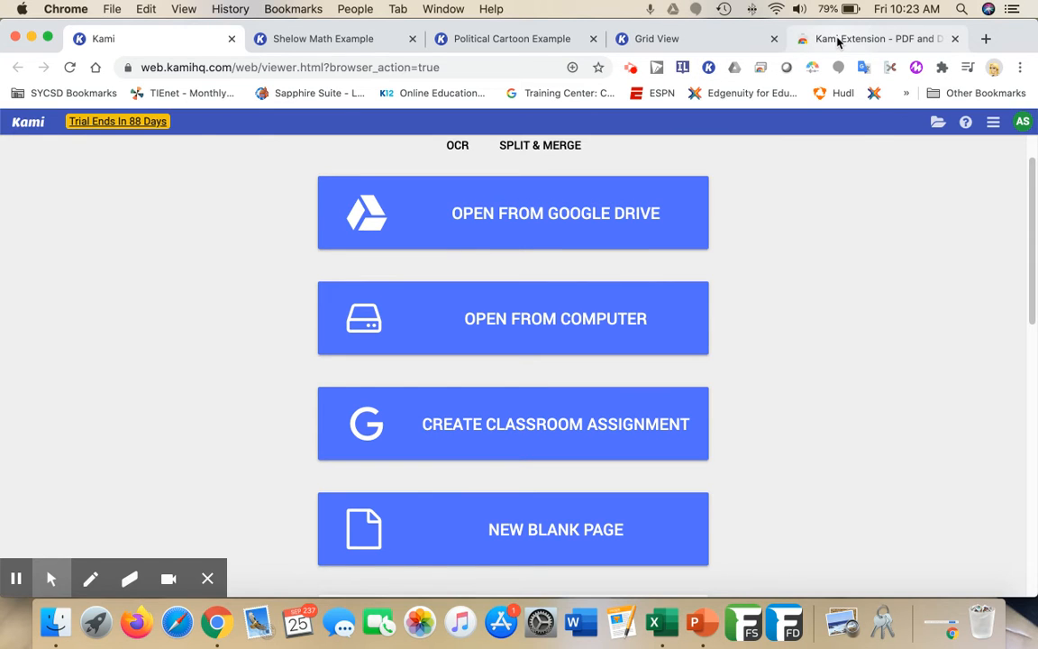
{"action": "left_click", "coordinate": [868, 40]}
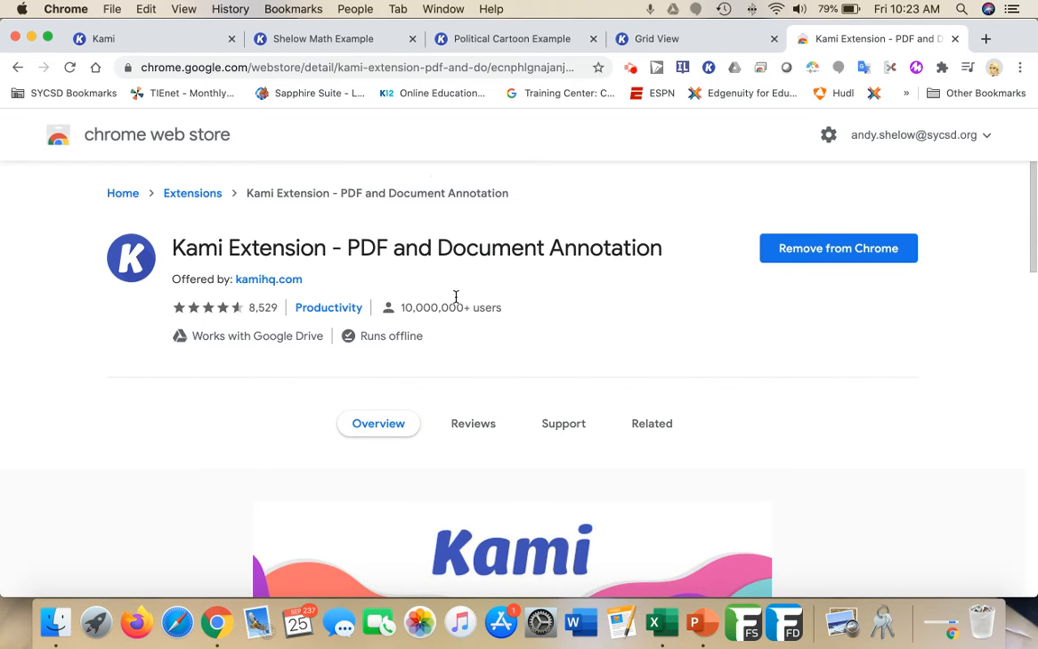
{"action": "mouse_move", "coordinate": [657, 260]}
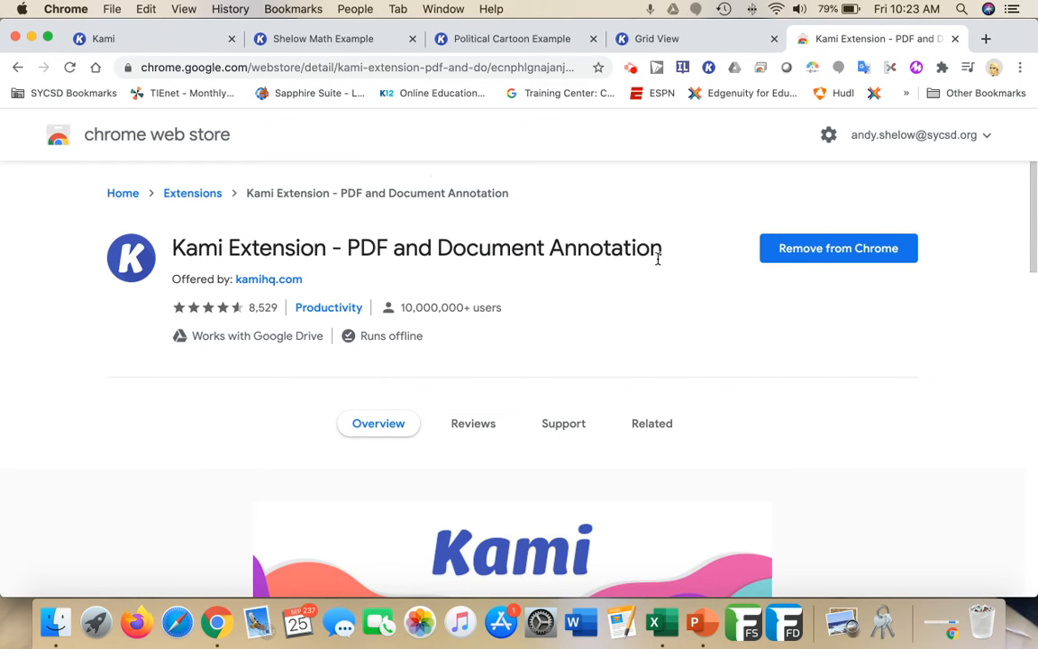
{"action": "mouse_move", "coordinate": [827, 241]}
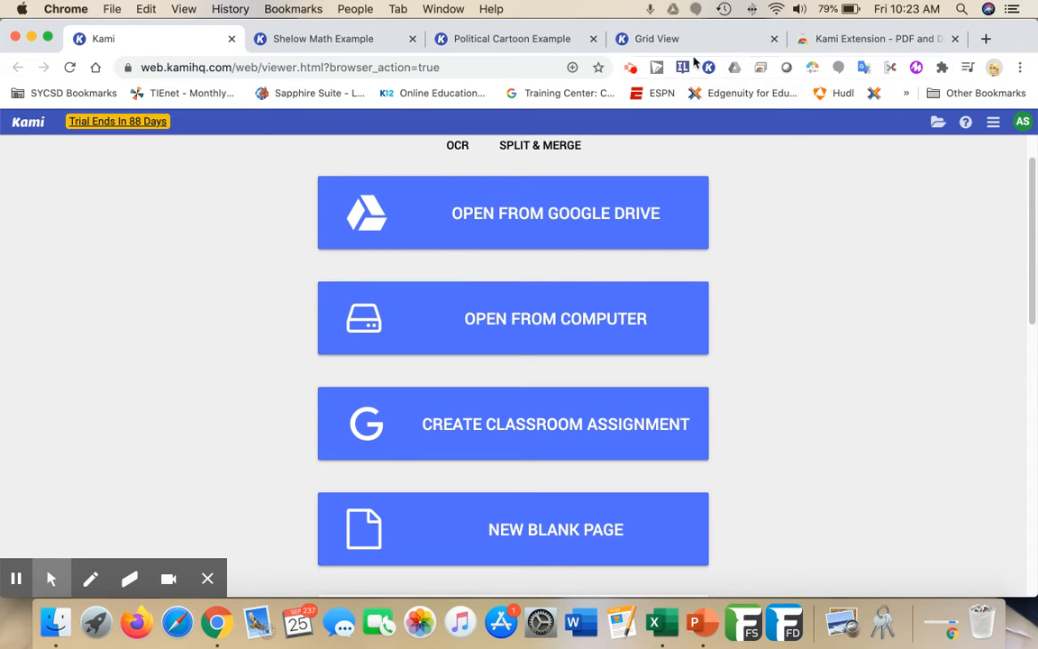
{"action": "mouse_move", "coordinate": [940, 72]}
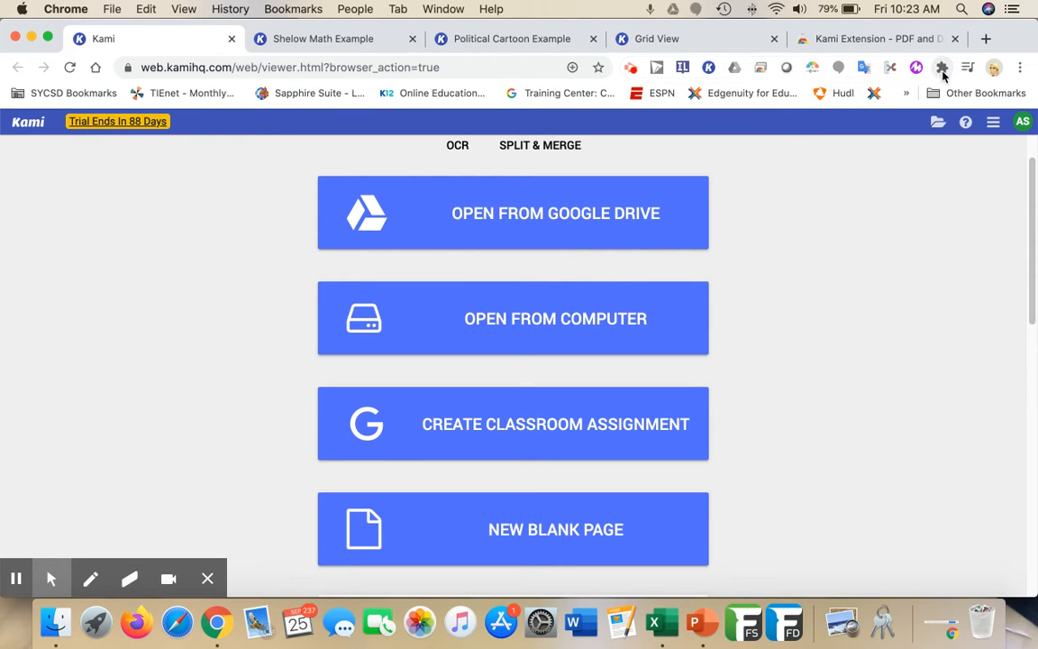
{"action": "left_click", "coordinate": [941, 69]}
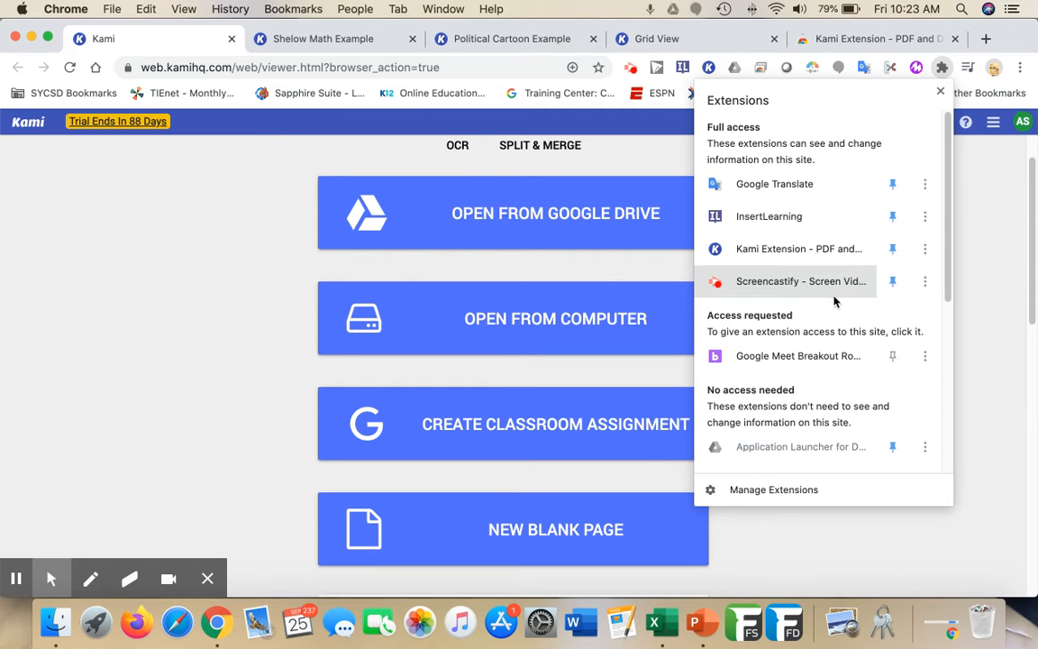
{"action": "scroll", "scroll_direction": "down", "scroll_amount": 3}
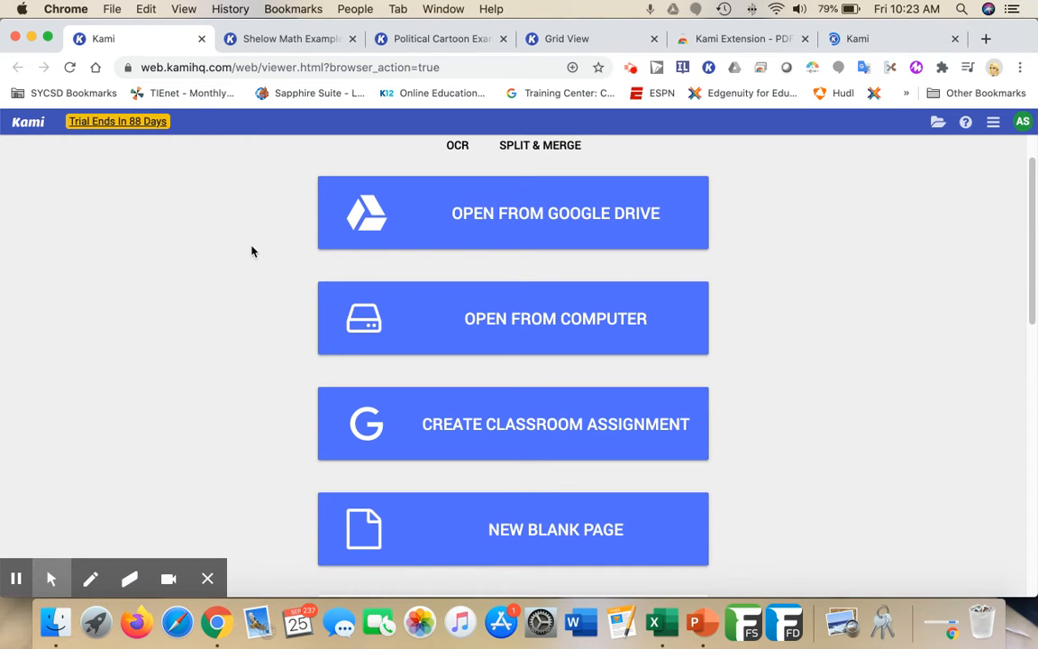
{"action": "mouse_move", "coordinate": [267, 214]}
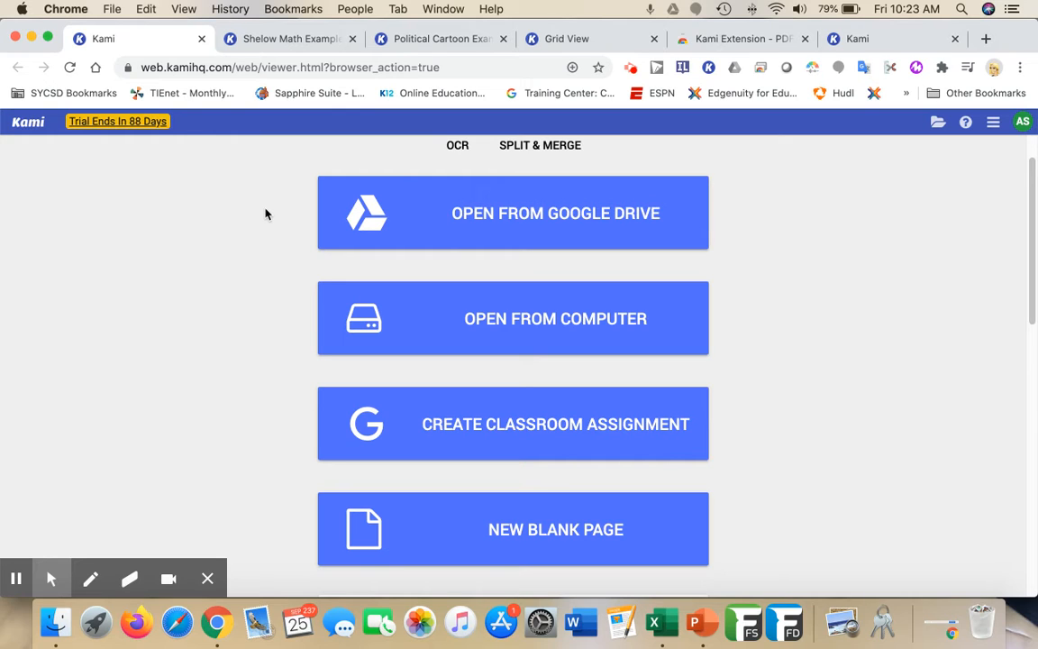
{"action": "mouse_move", "coordinate": [310, 224]}
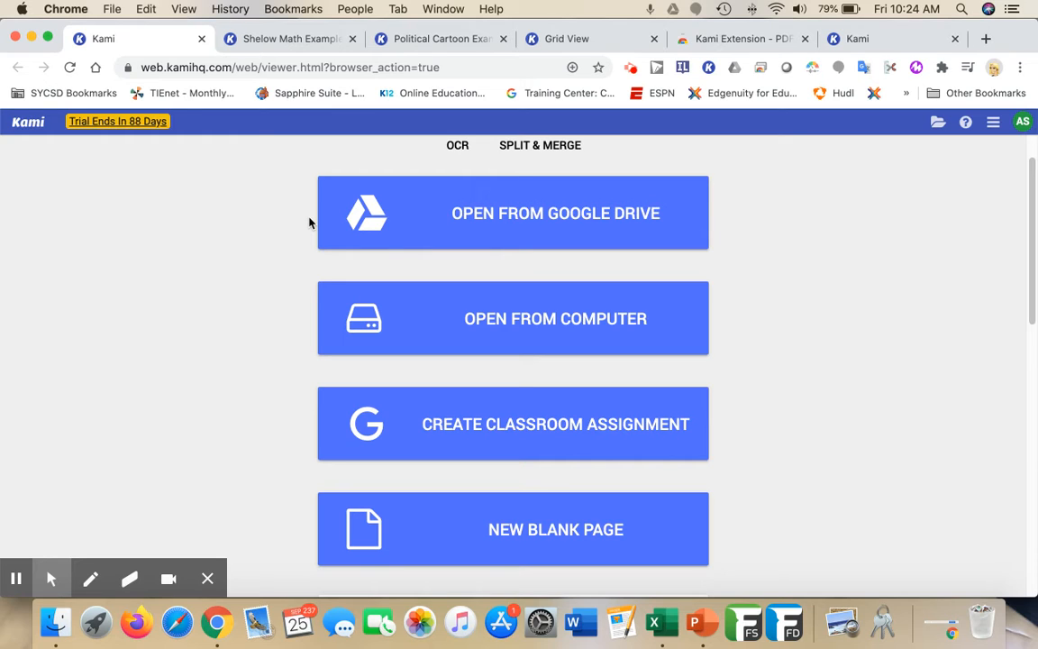
{"action": "mouse_move", "coordinate": [303, 220]}
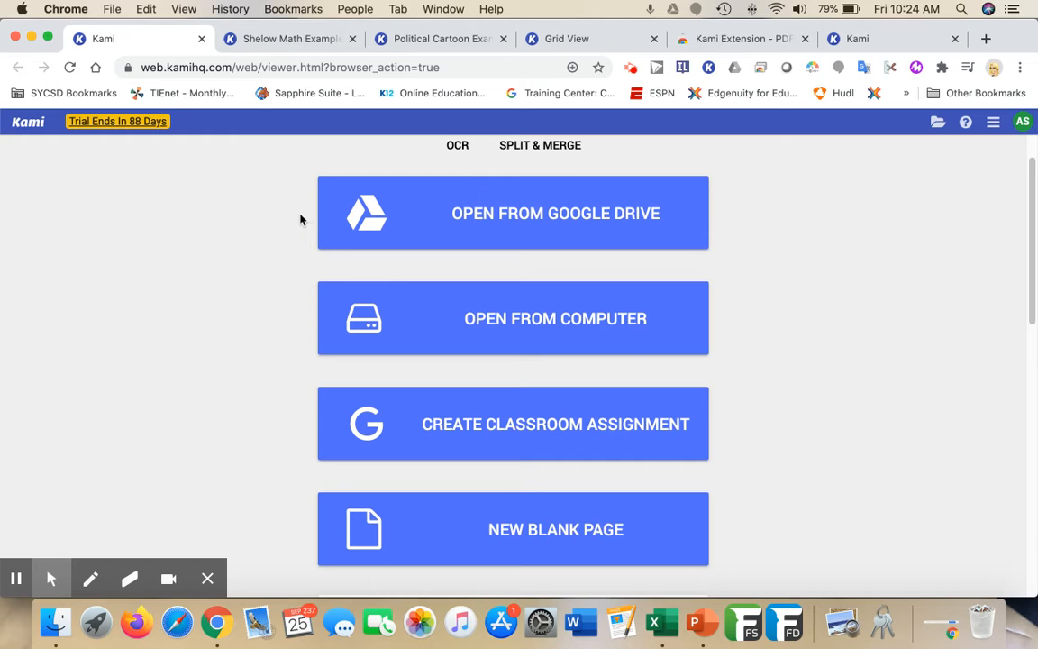
{"action": "mouse_move", "coordinate": [303, 328]}
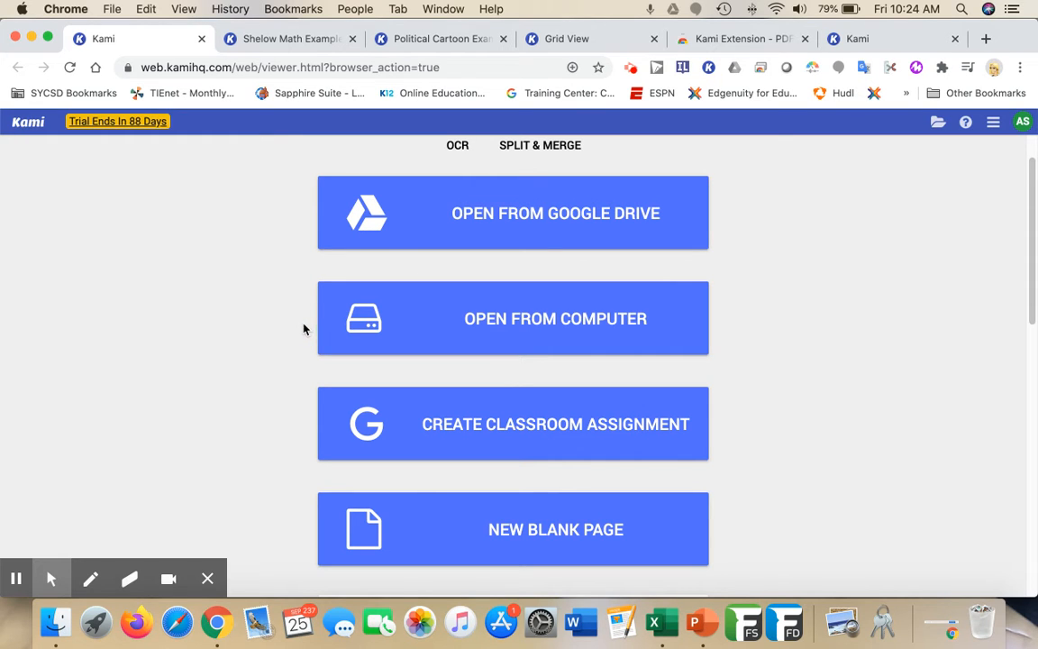
{"action": "mouse_move", "coordinate": [292, 357]}
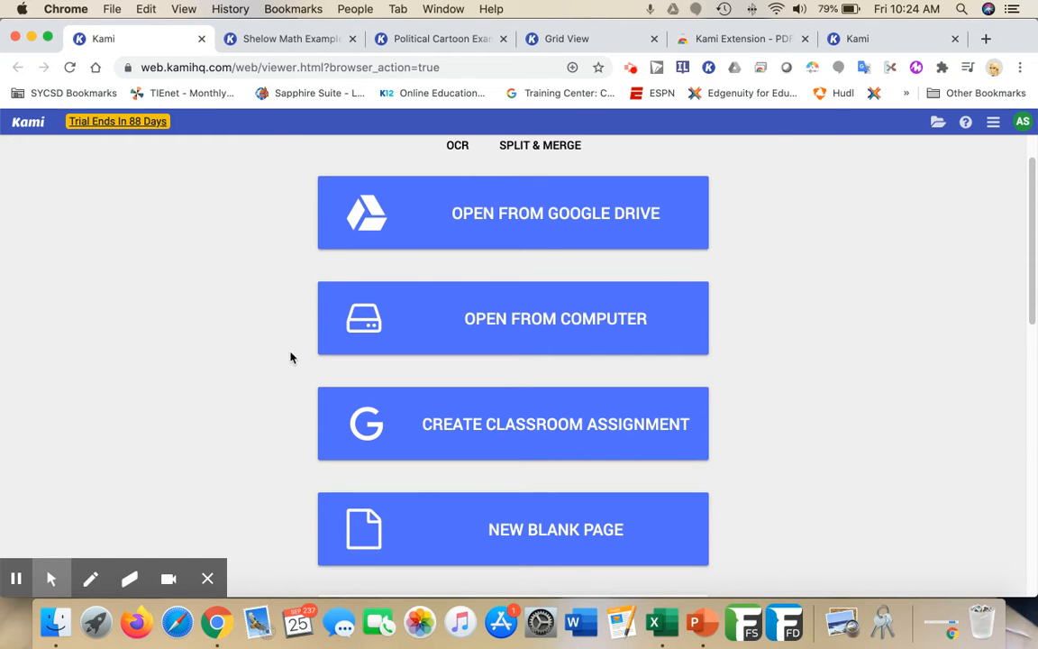
{"action": "mouse_move", "coordinate": [567, 529]}
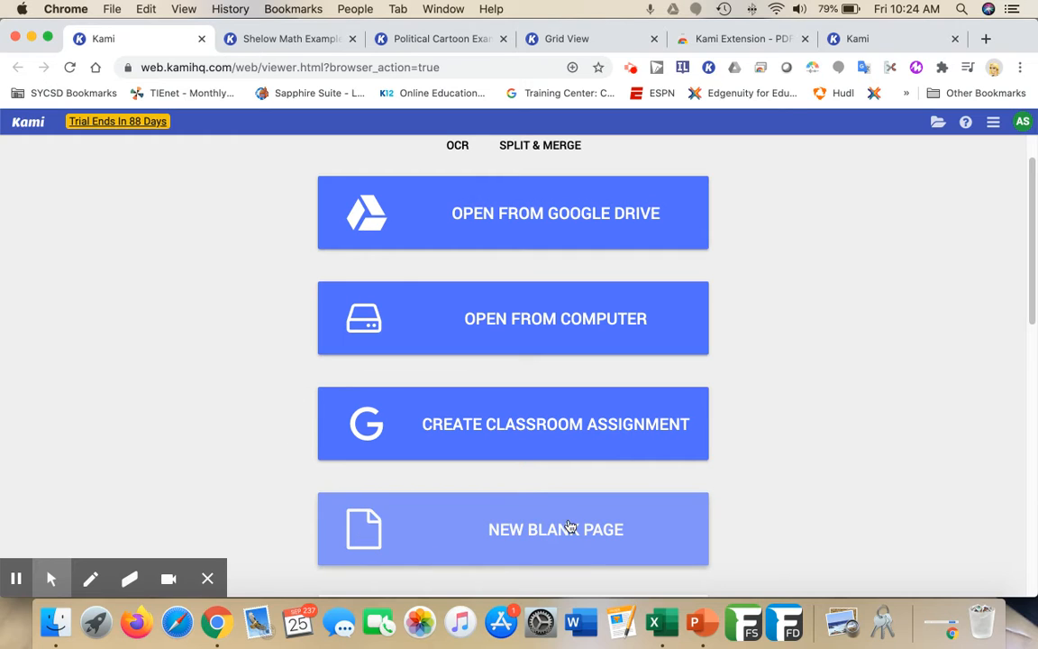
{"action": "mouse_move", "coordinate": [484, 533]}
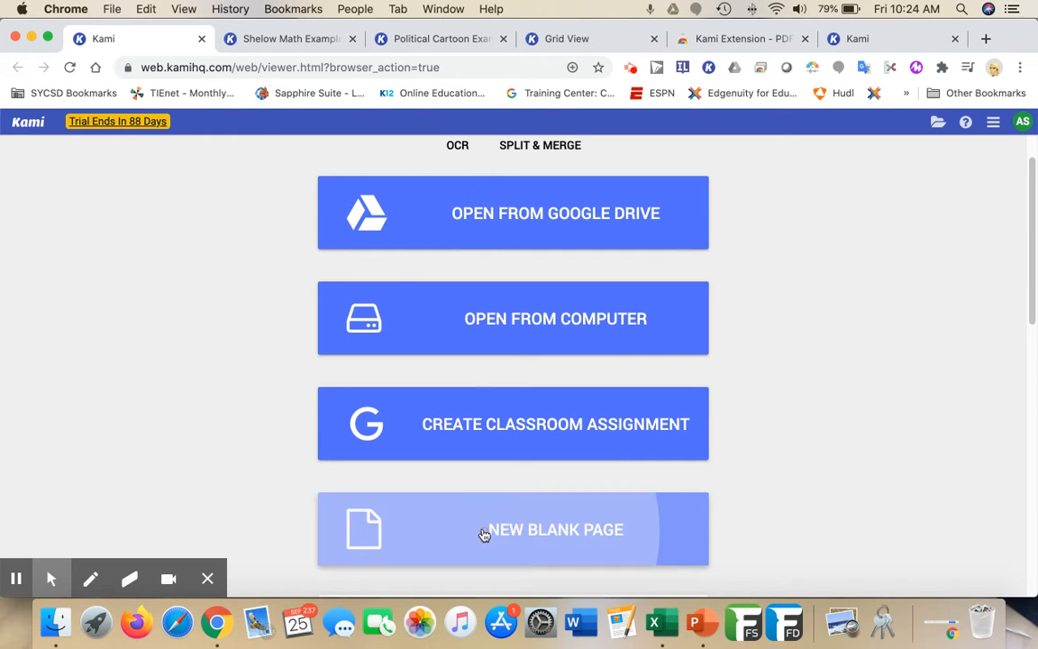
Start a New Blank Page and preview the Blank, Lined and Grid page types.
{"action": "left_click", "coordinate": [512, 530]}
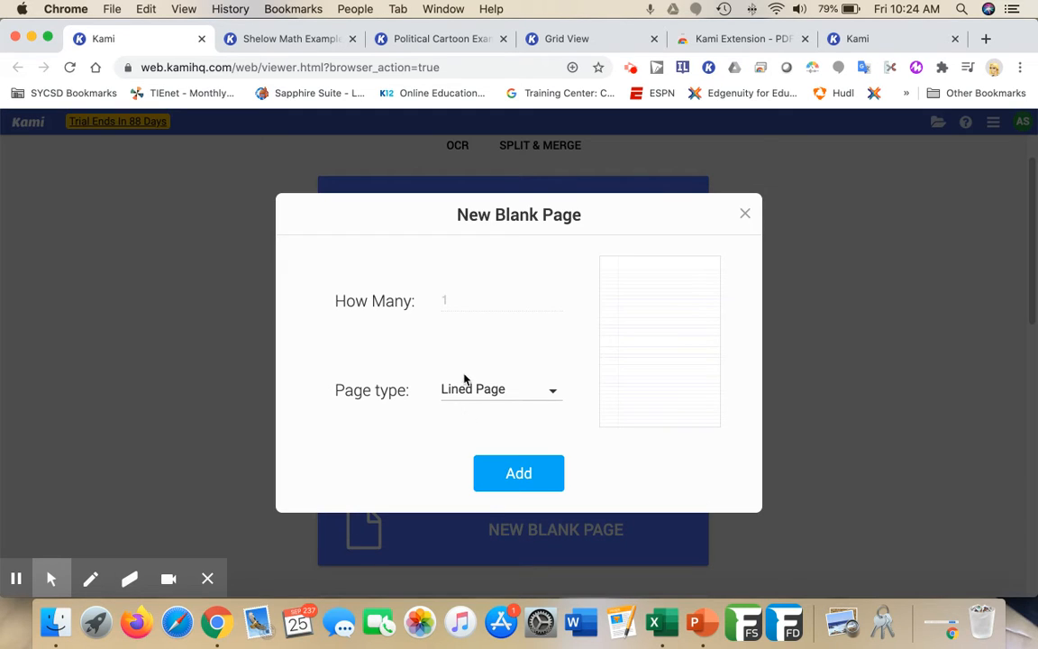
{"action": "mouse_move", "coordinate": [537, 373]}
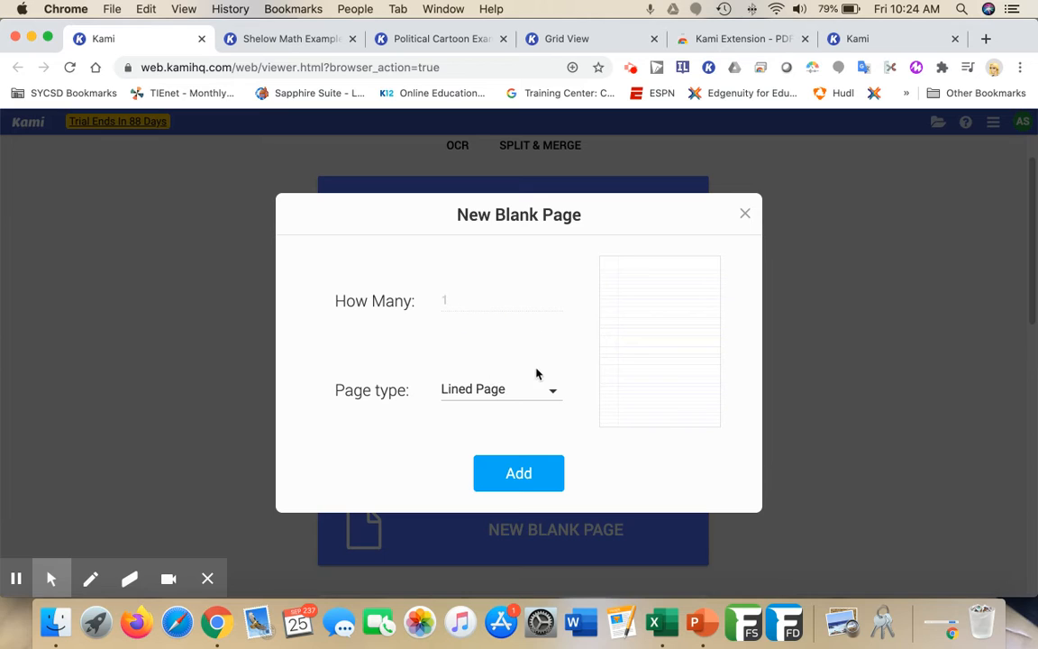
{"action": "left_click", "coordinate": [501, 389]}
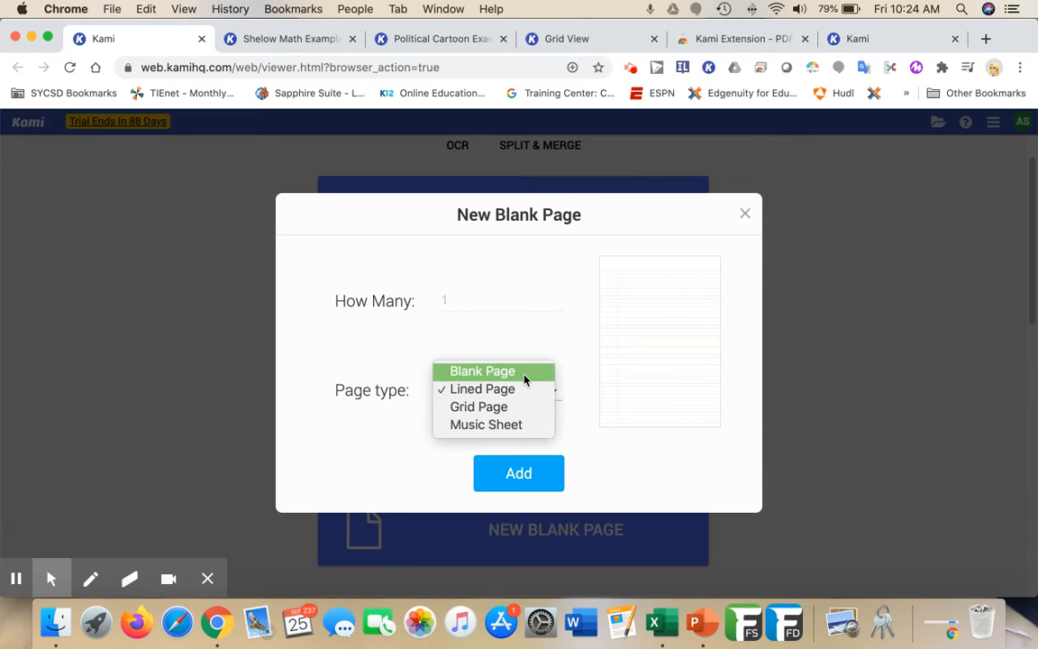
{"action": "left_click", "coordinate": [483, 371]}
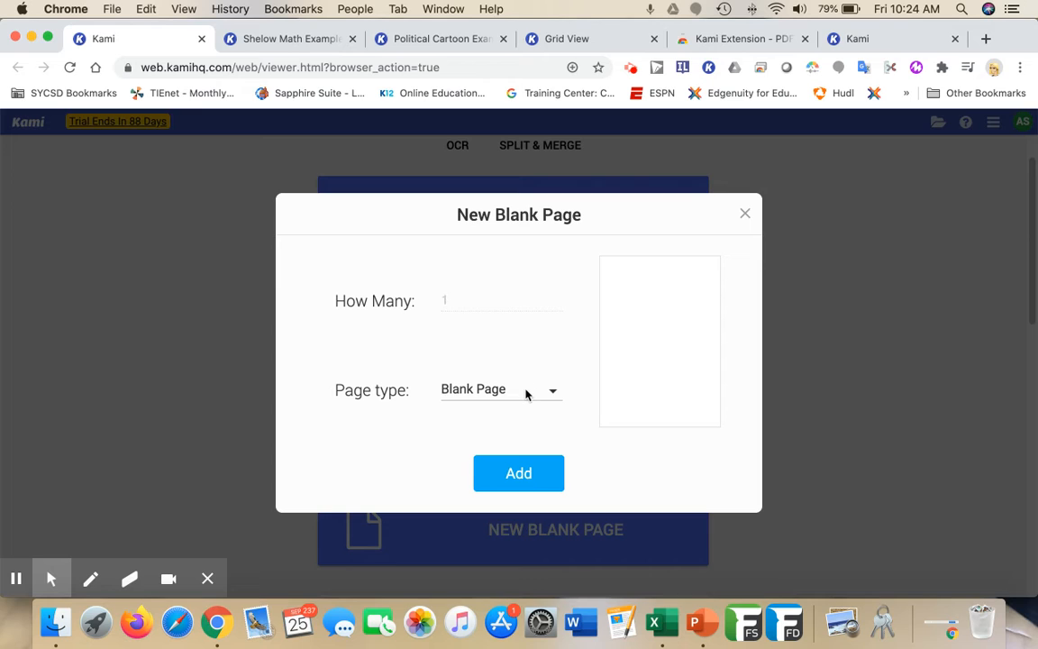
{"action": "left_click", "coordinate": [501, 389]}
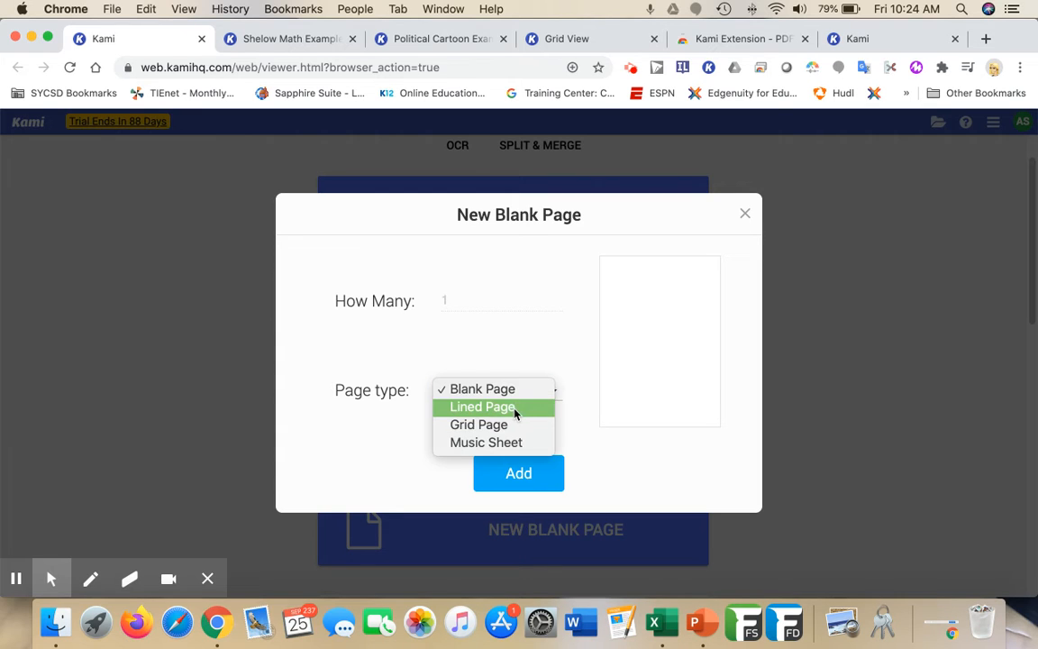
{"action": "left_click", "coordinate": [483, 407]}
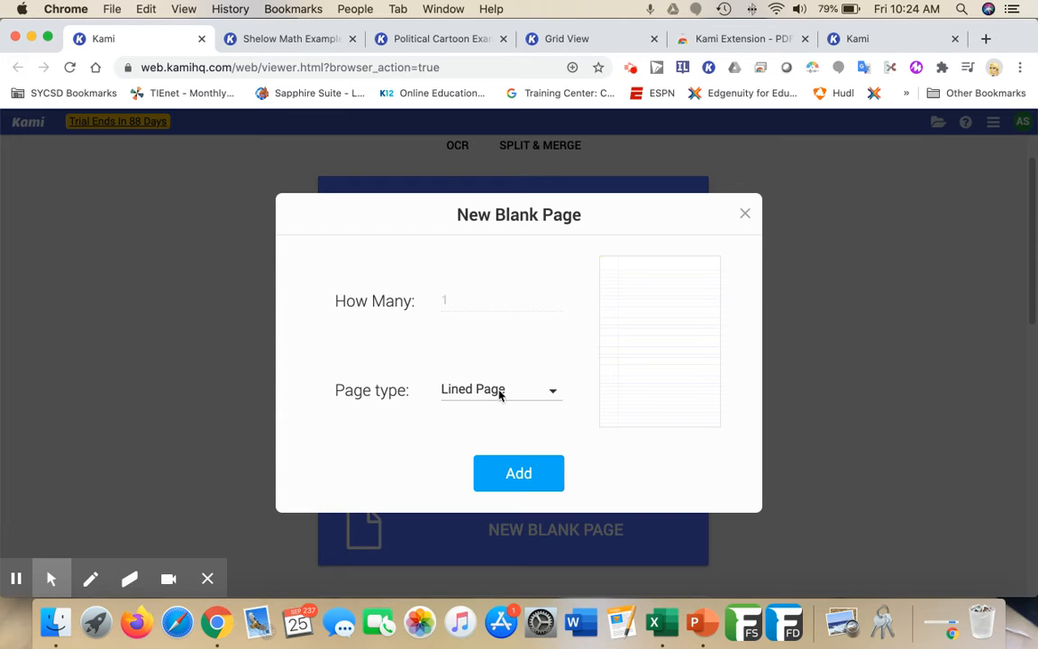
{"action": "left_click", "coordinate": [501, 389]}
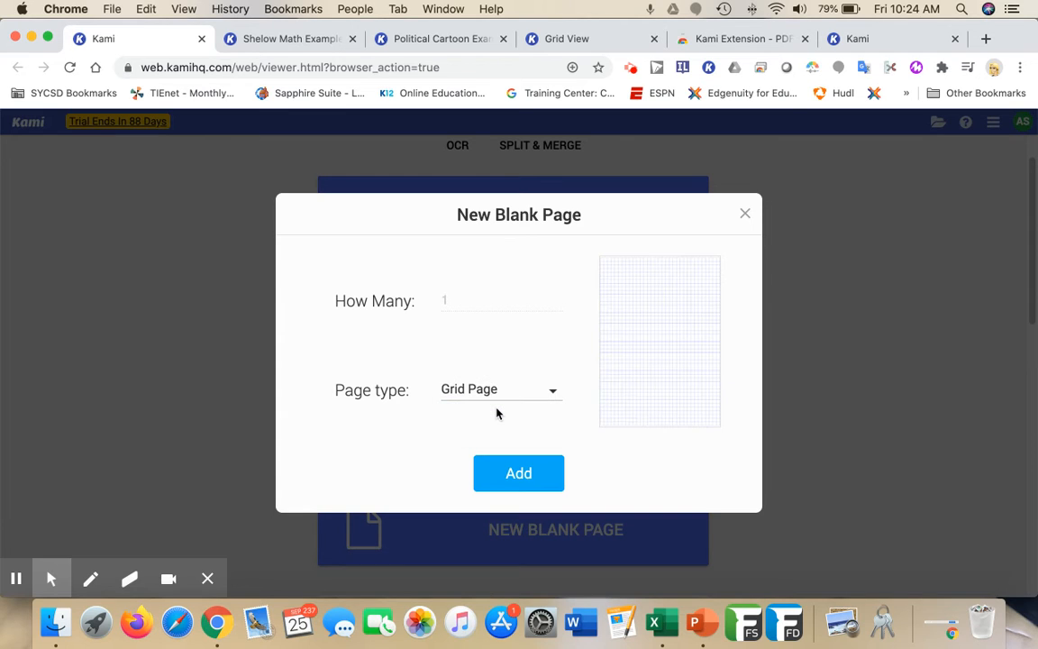
{"action": "mouse_move", "coordinate": [494, 408]}
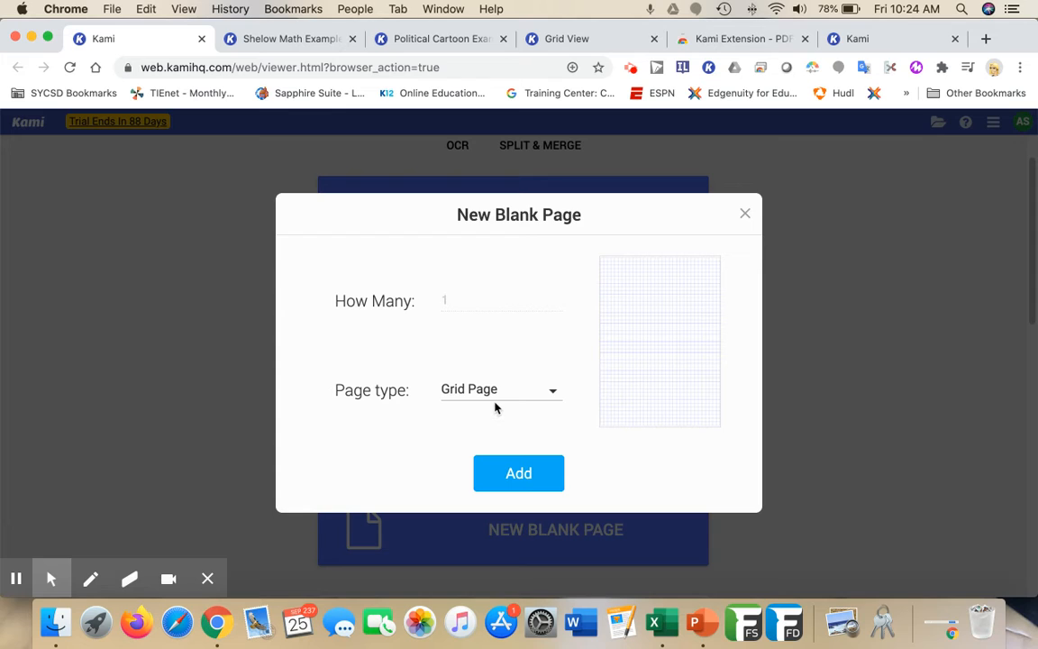
Settle on Lined Page as the page type and add the new lined document.
{"action": "left_click", "coordinate": [501, 390]}
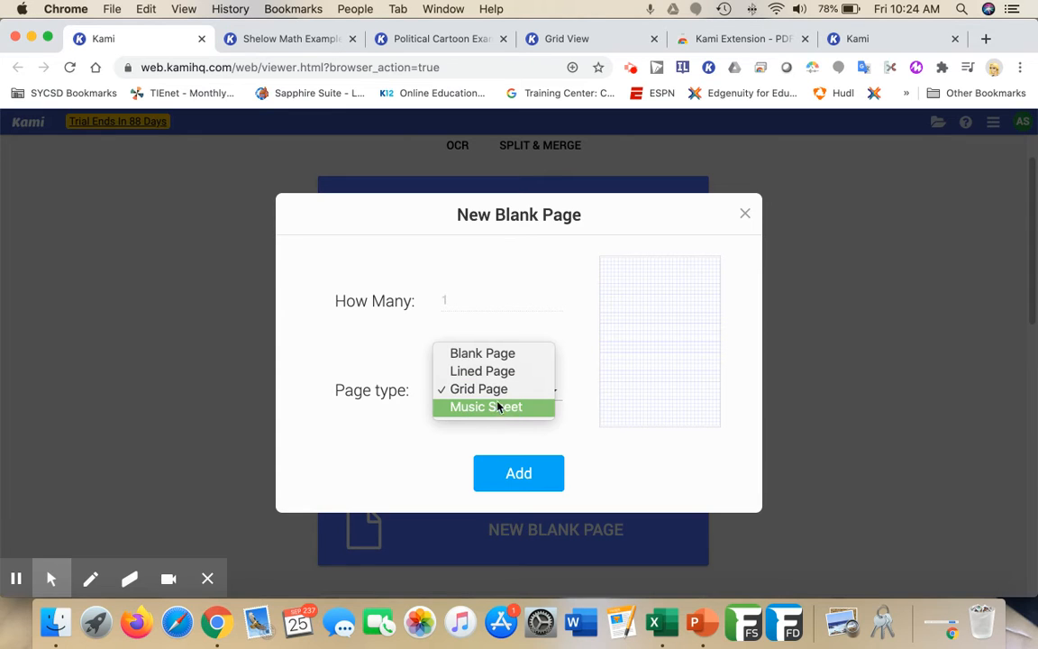
{"action": "left_click", "coordinate": [501, 390]}
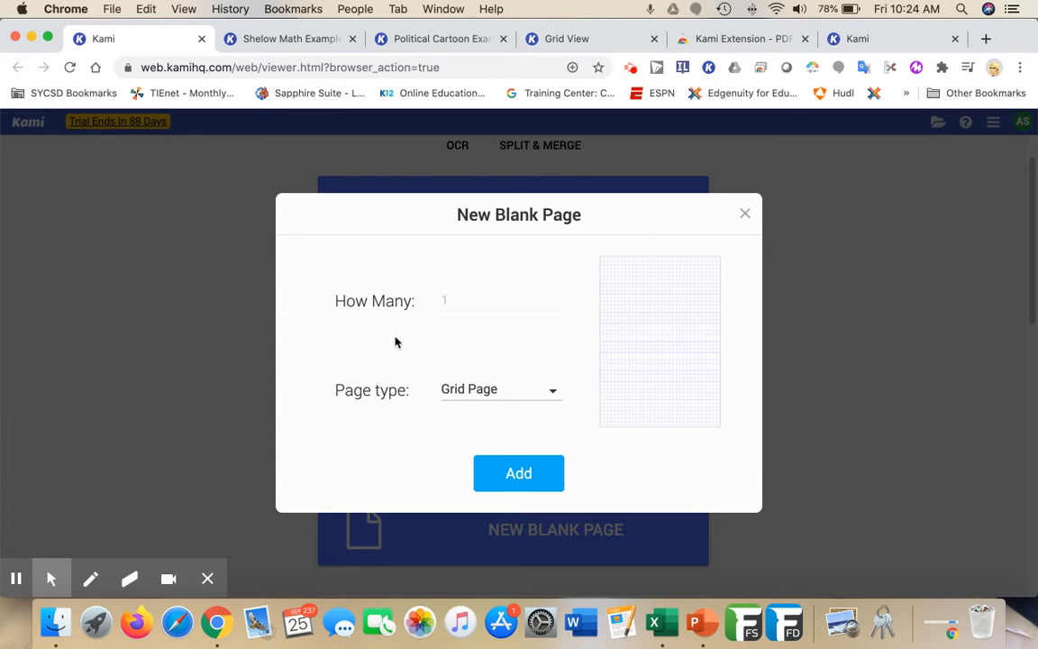
{"action": "left_click", "coordinate": [501, 389]}
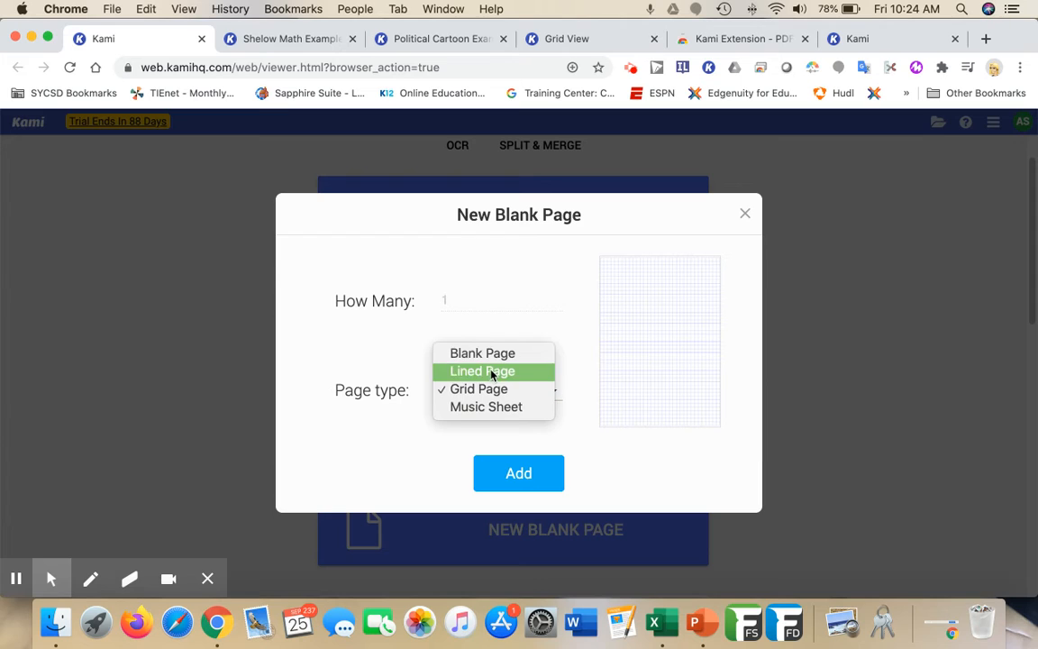
{"action": "left_click", "coordinate": [483, 371]}
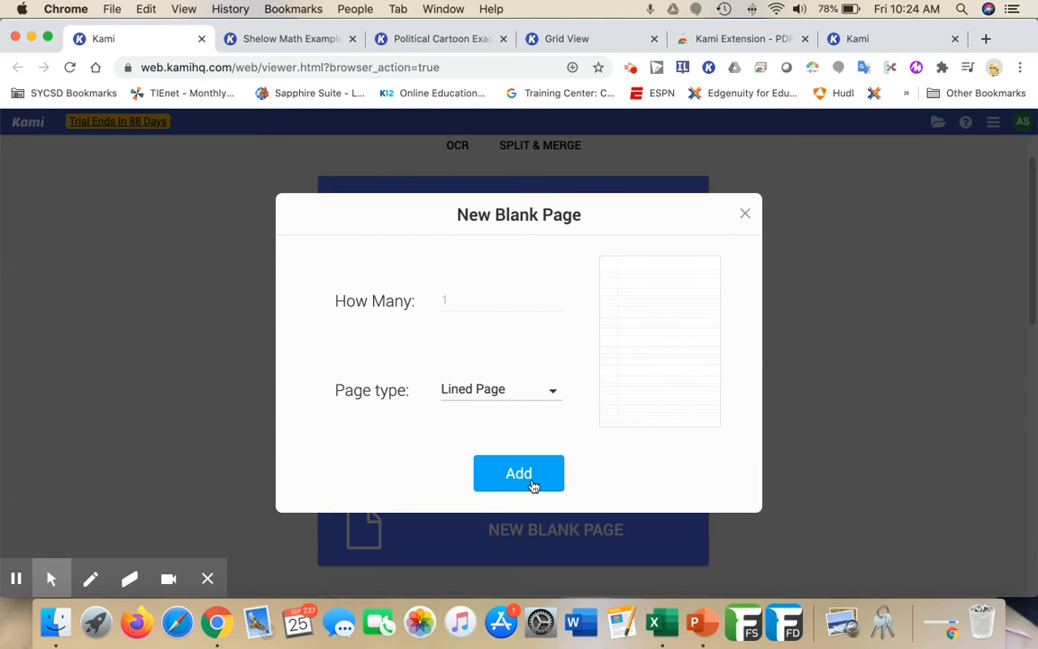
{"action": "left_click", "coordinate": [519, 472]}
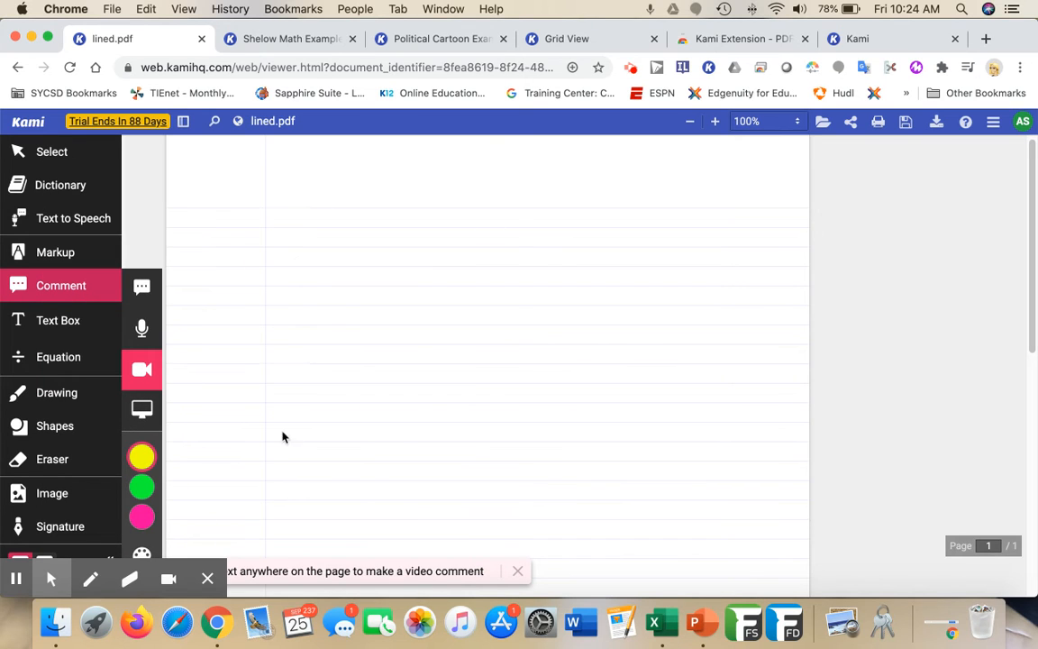
{"action": "mouse_move", "coordinate": [460, 310]}
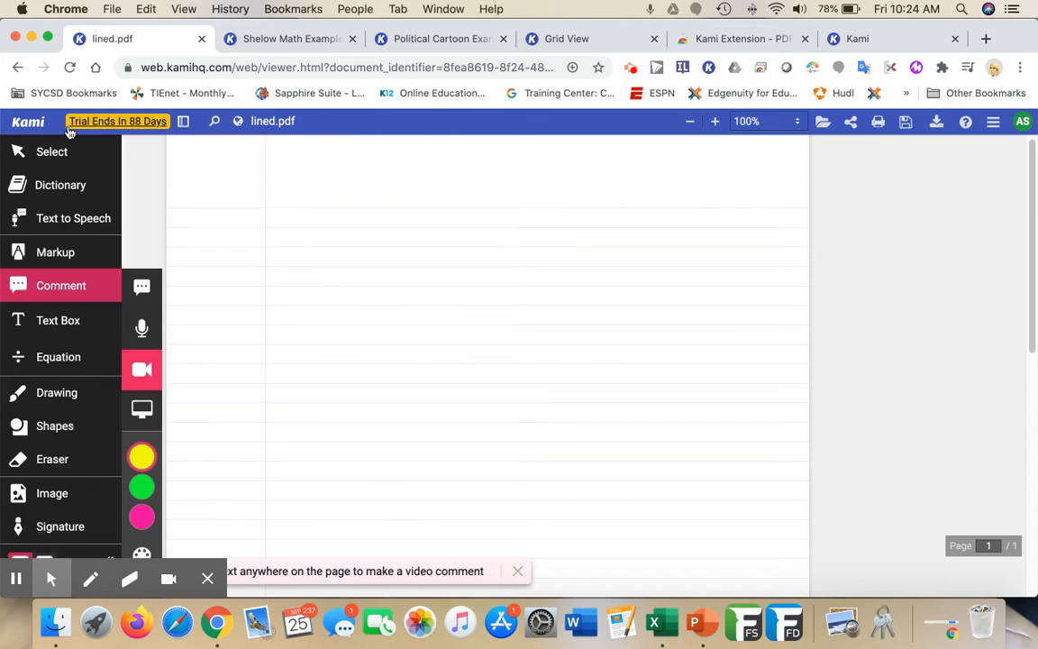
Rename lined.pdf in the top bar to Sample Document.
{"action": "left_click", "coordinate": [369, 120]}
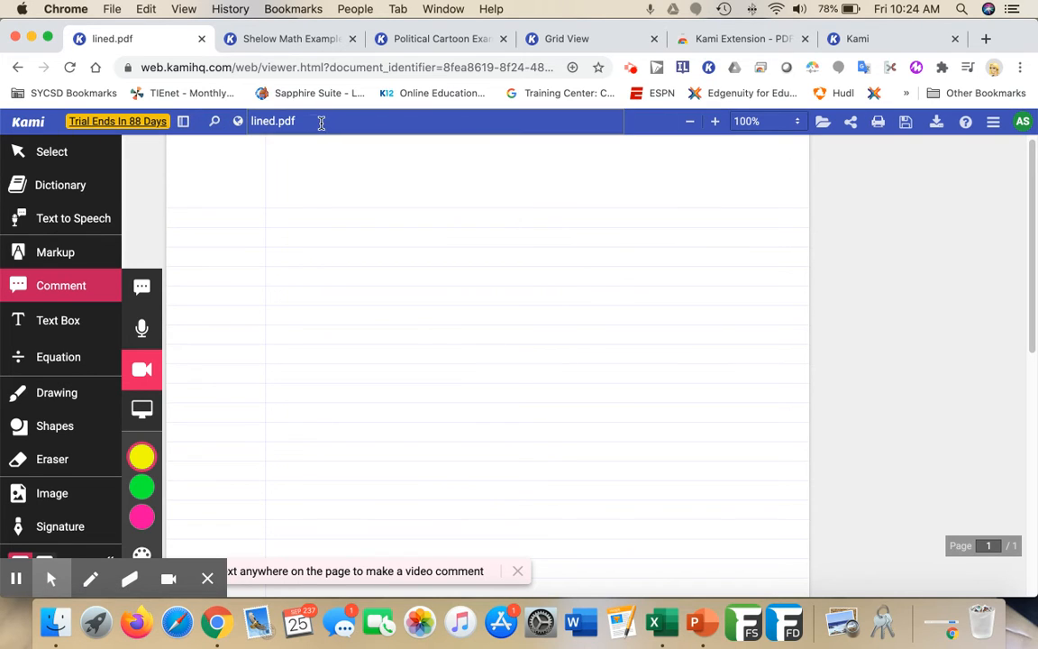
{"action": "type", "text": "Sample Document"}
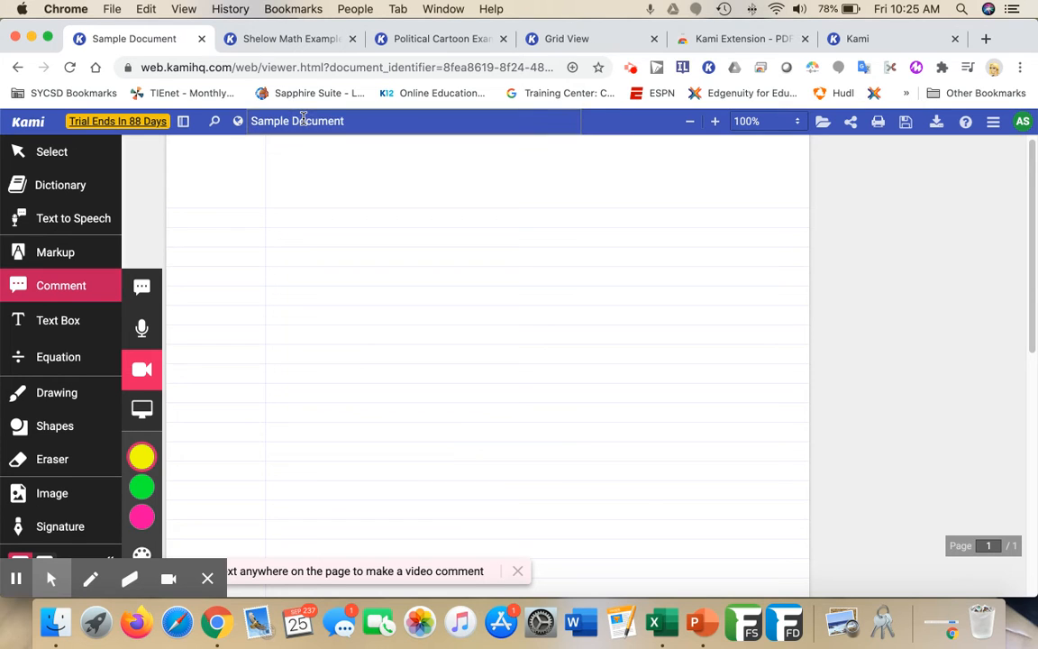
{"action": "mouse_move", "coordinate": [822, 123]}
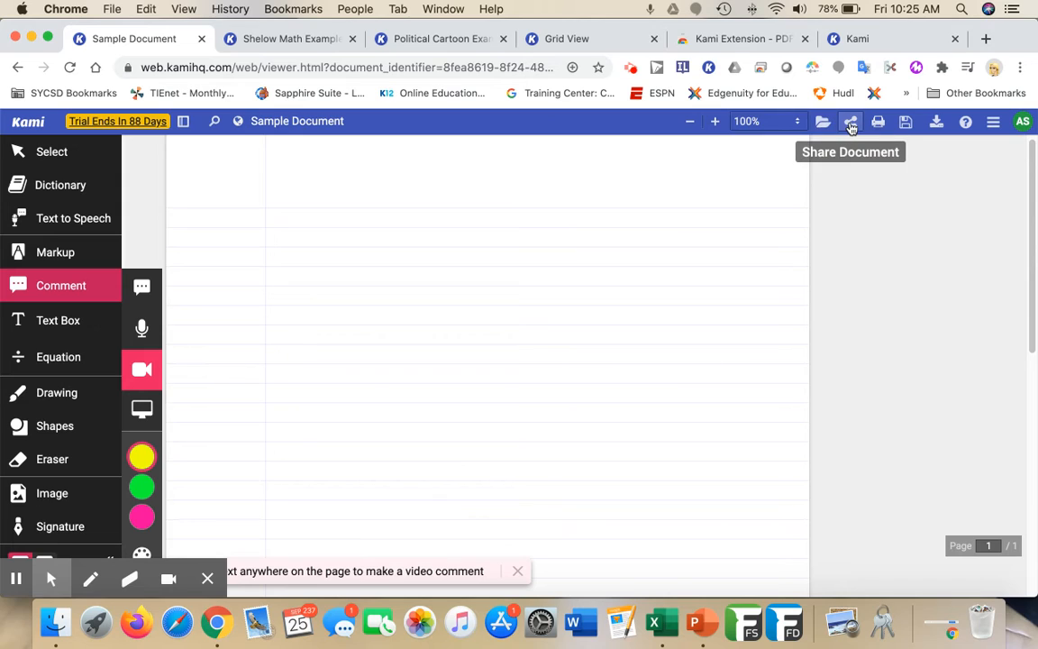
{"action": "mouse_move", "coordinate": [905, 122]}
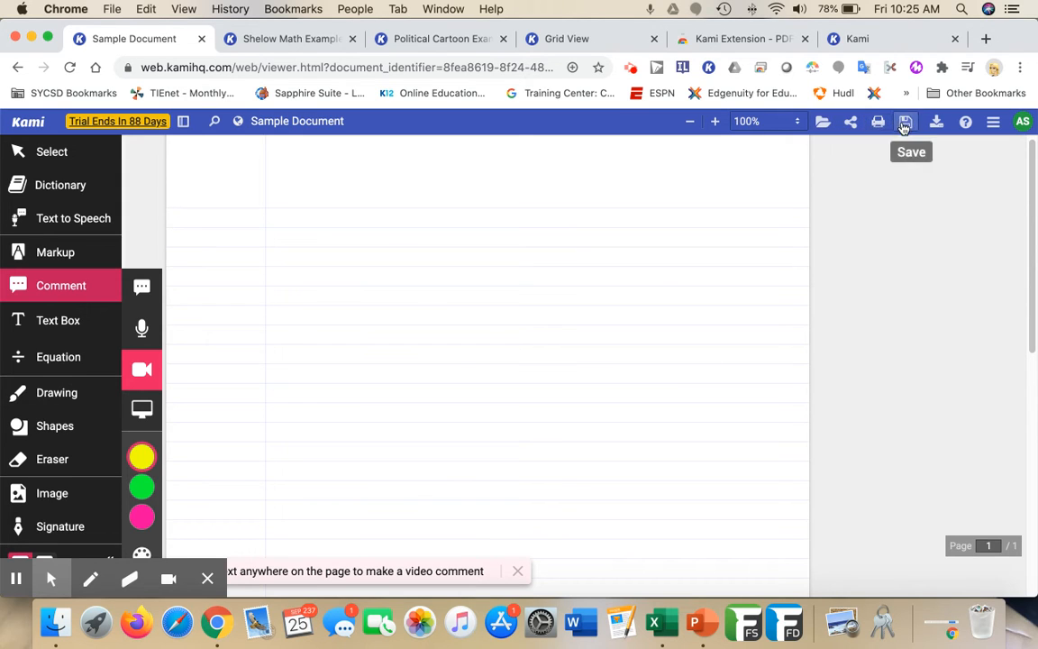
{"action": "mouse_move", "coordinate": [797, 227]}
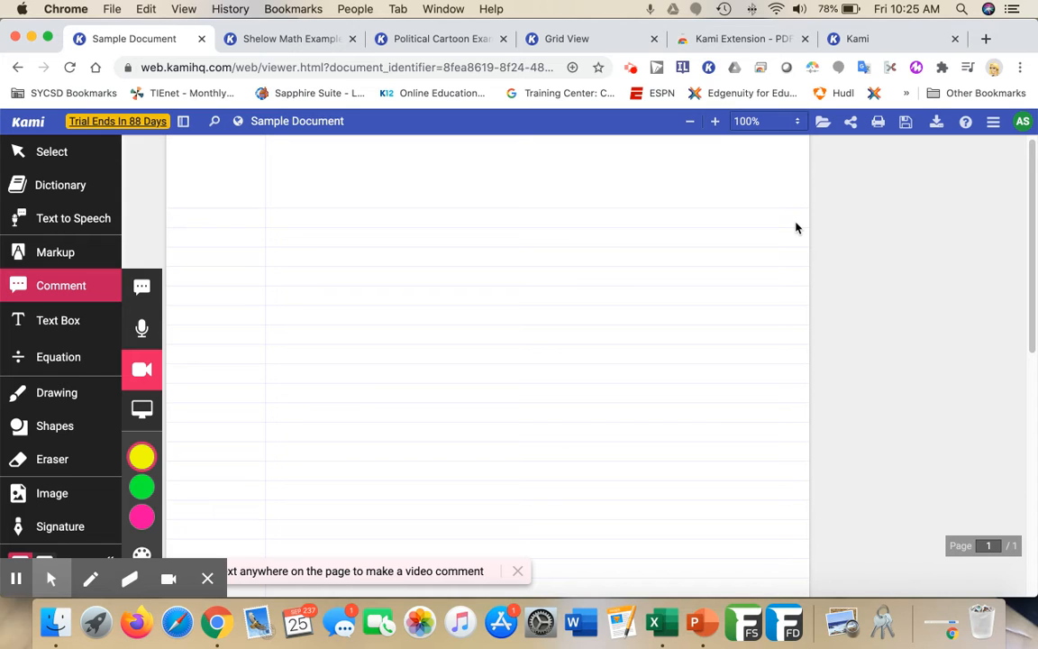
{"action": "mouse_move", "coordinate": [851, 123]}
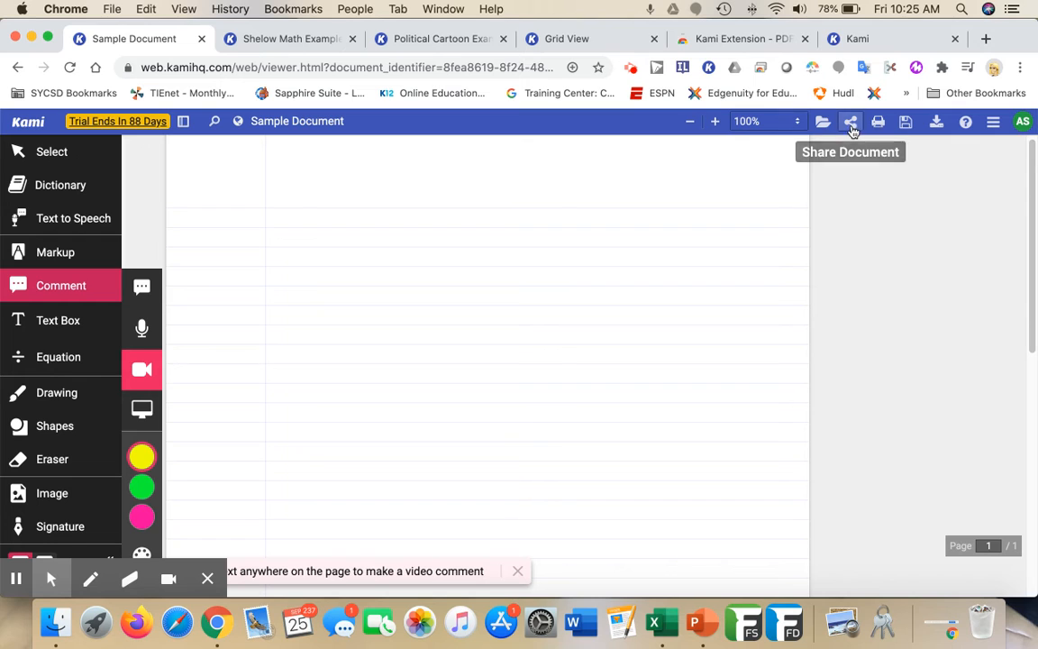
{"action": "left_click", "coordinate": [851, 121]}
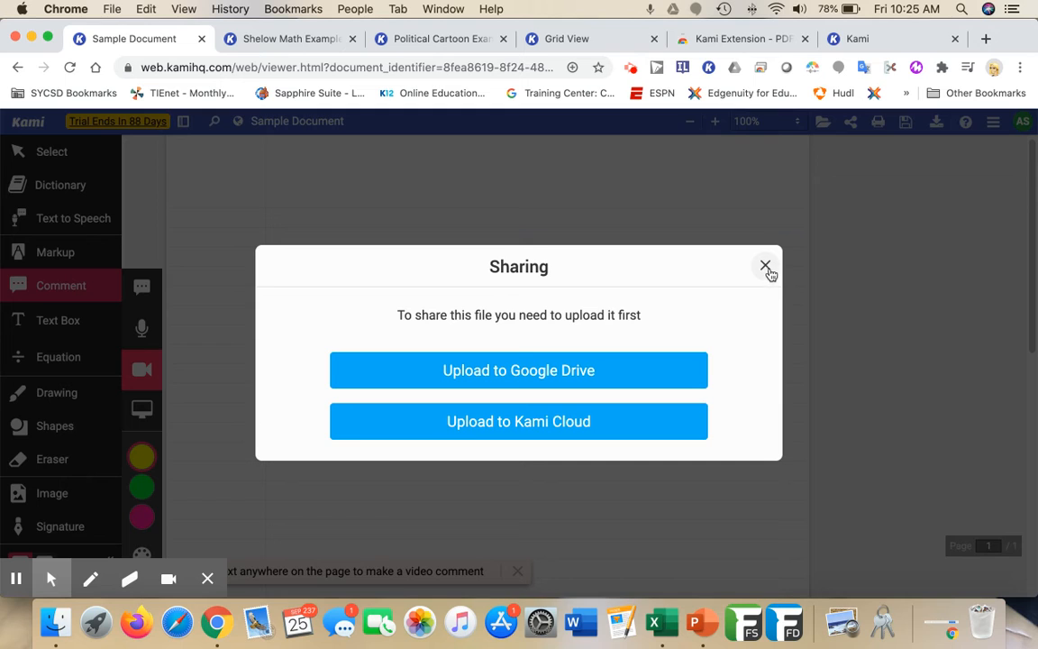
{"action": "left_click", "coordinate": [765, 267]}
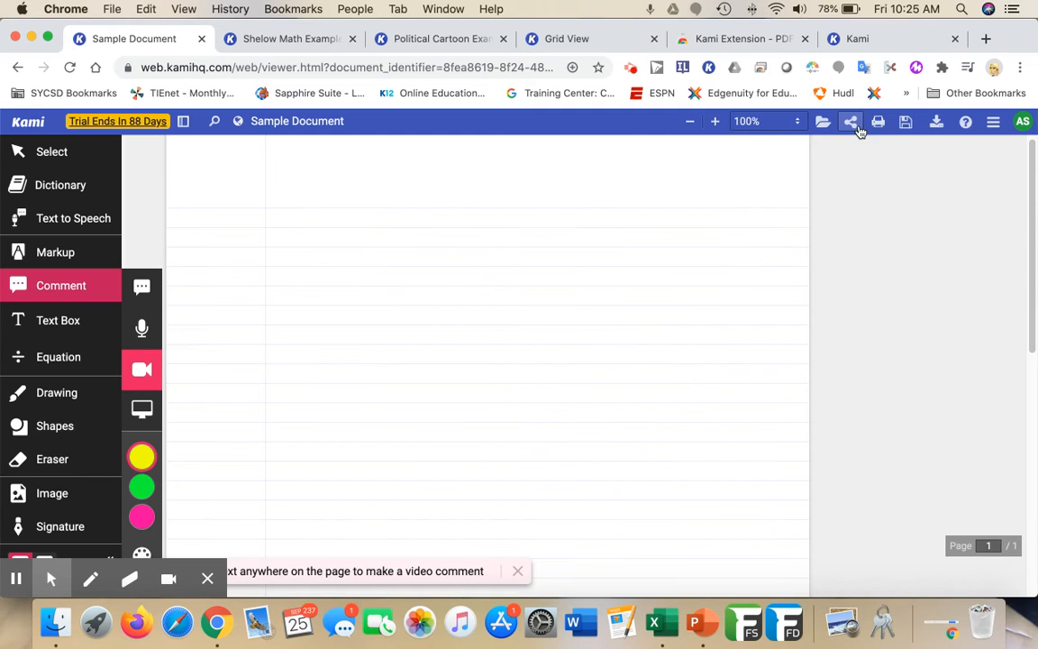
{"action": "mouse_move", "coordinate": [838, 146]}
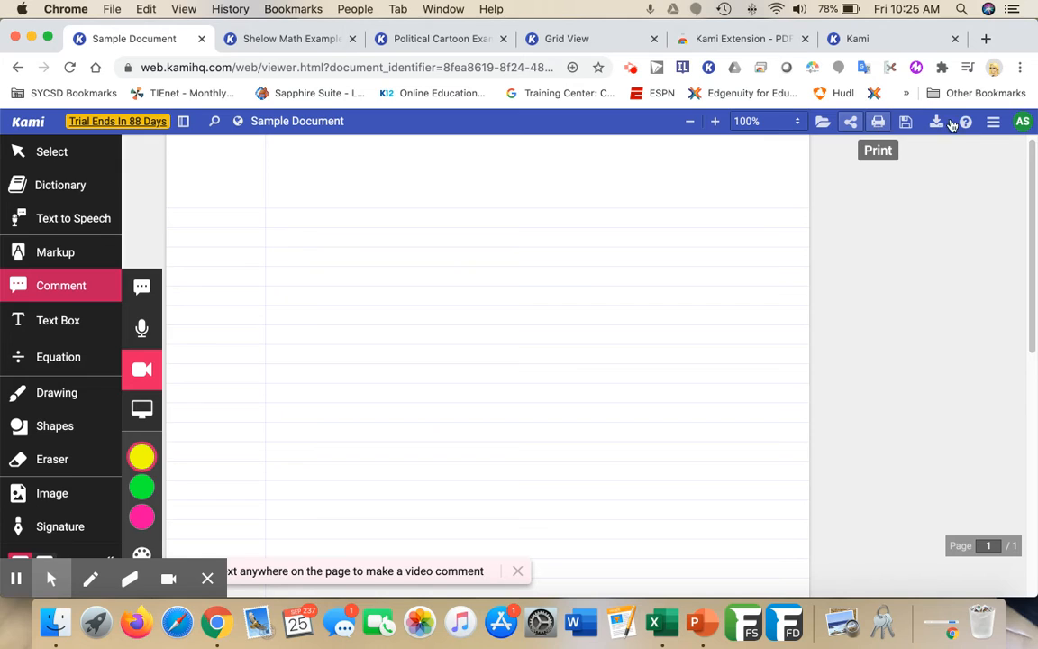
{"action": "left_click", "coordinate": [937, 121]}
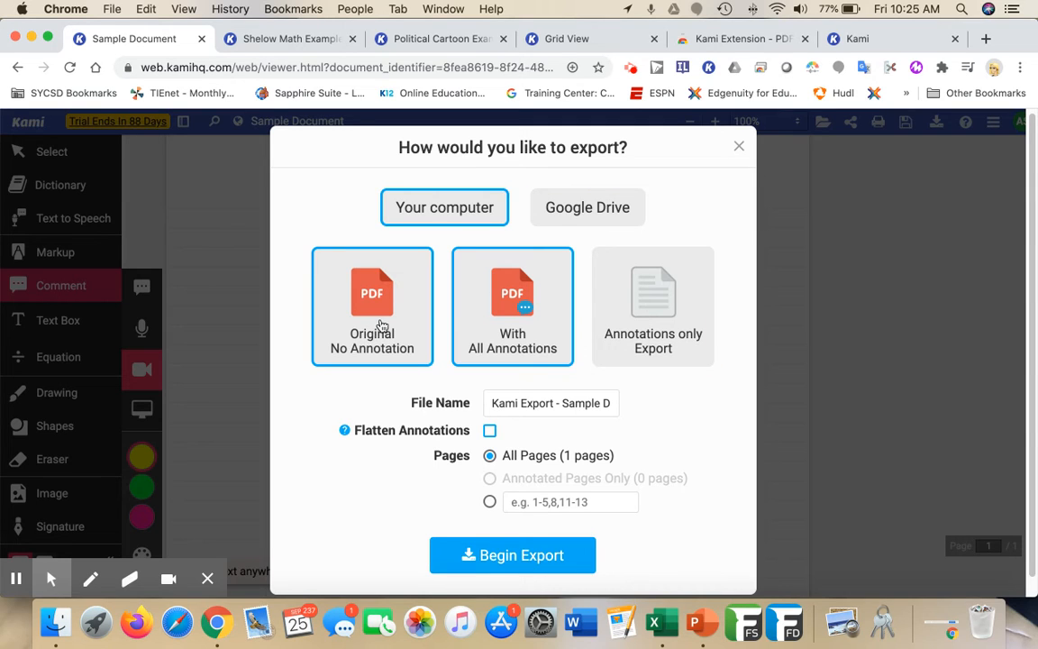
{"action": "left_click", "coordinate": [512, 306]}
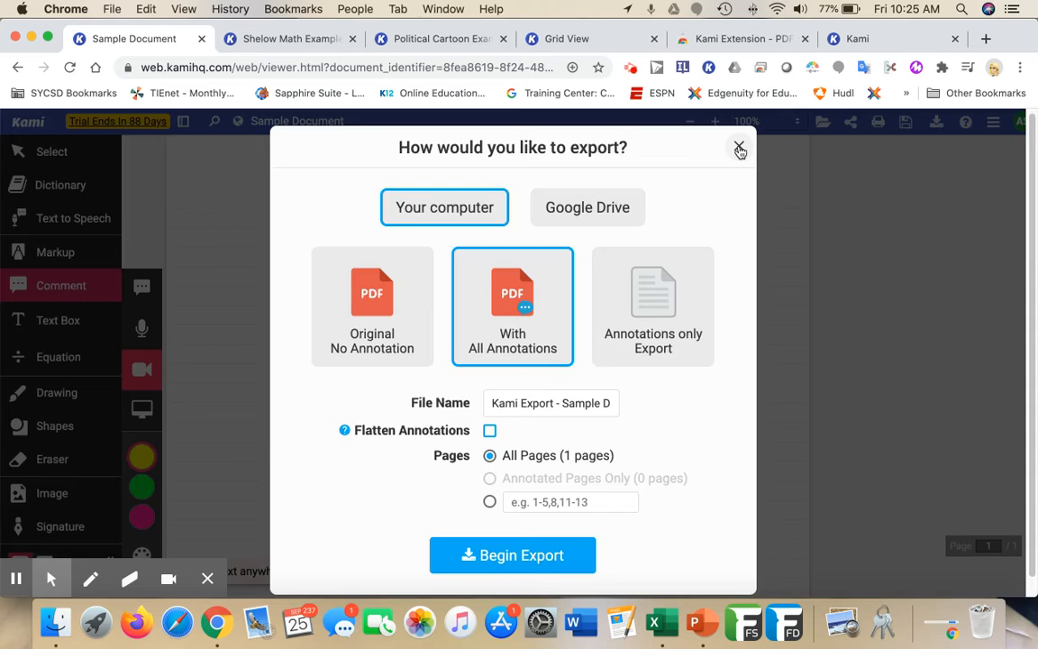
{"action": "left_click", "coordinate": [738, 147]}
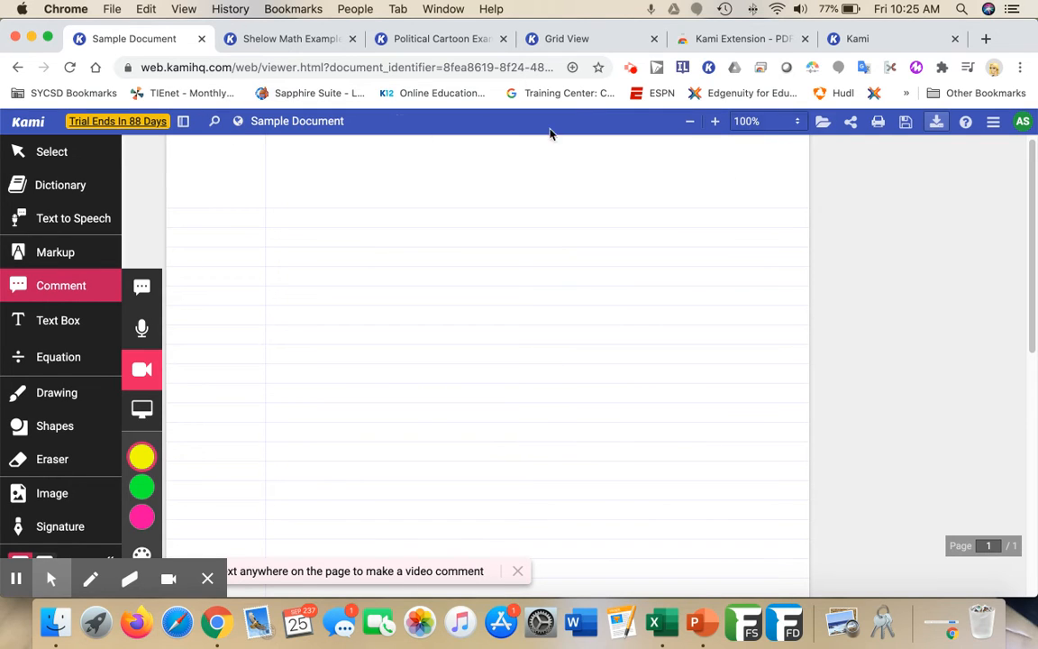
{"action": "mouse_move", "coordinate": [183, 121]}
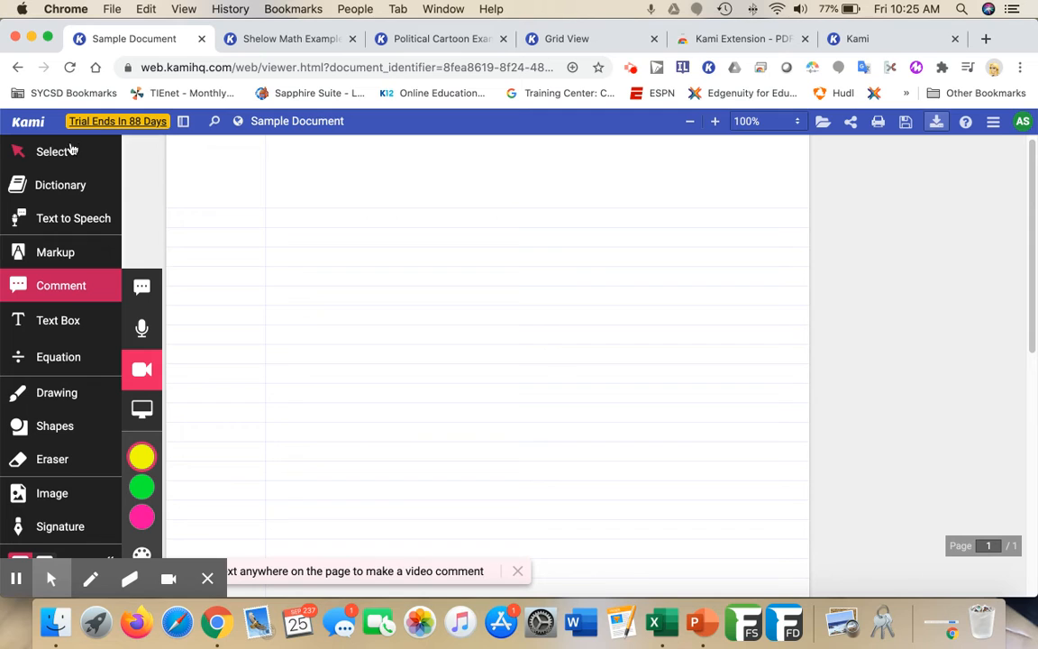
{"action": "mouse_move", "coordinate": [76, 168]}
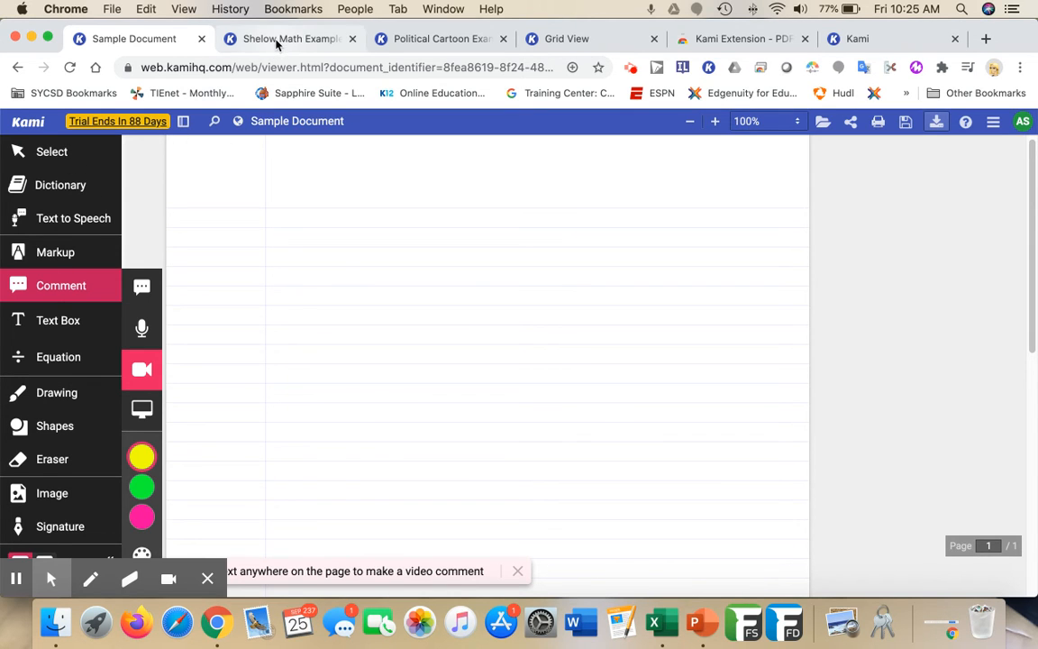
Switch to the Shelow Math Example, show the Select tool options and scroll through the worksheet.
{"action": "left_click", "coordinate": [288, 39]}
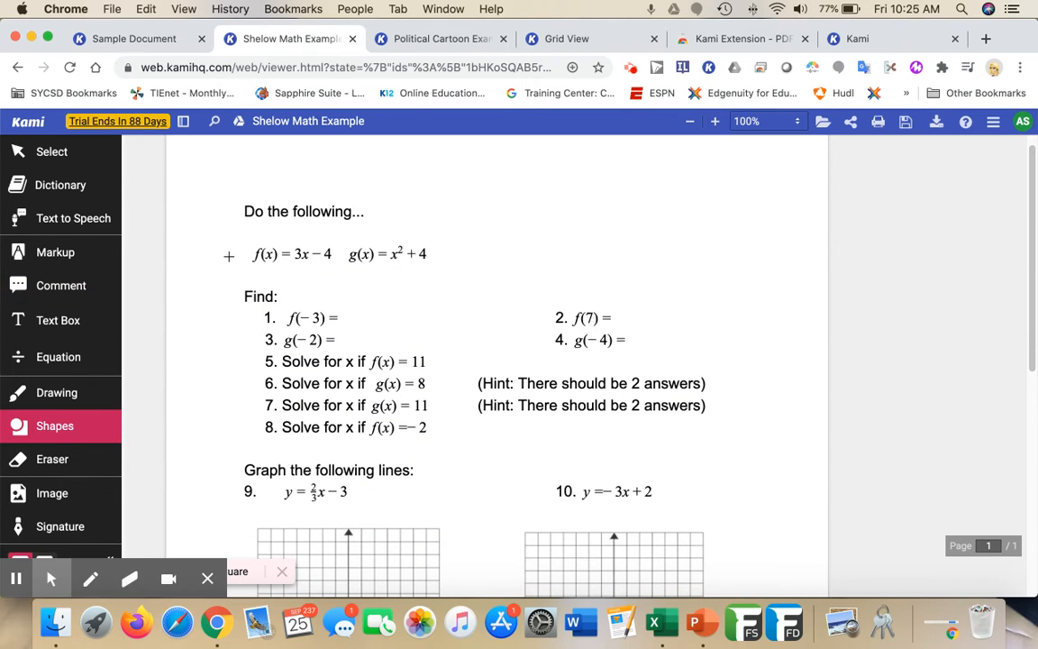
{"action": "mouse_move", "coordinate": [192, 267]}
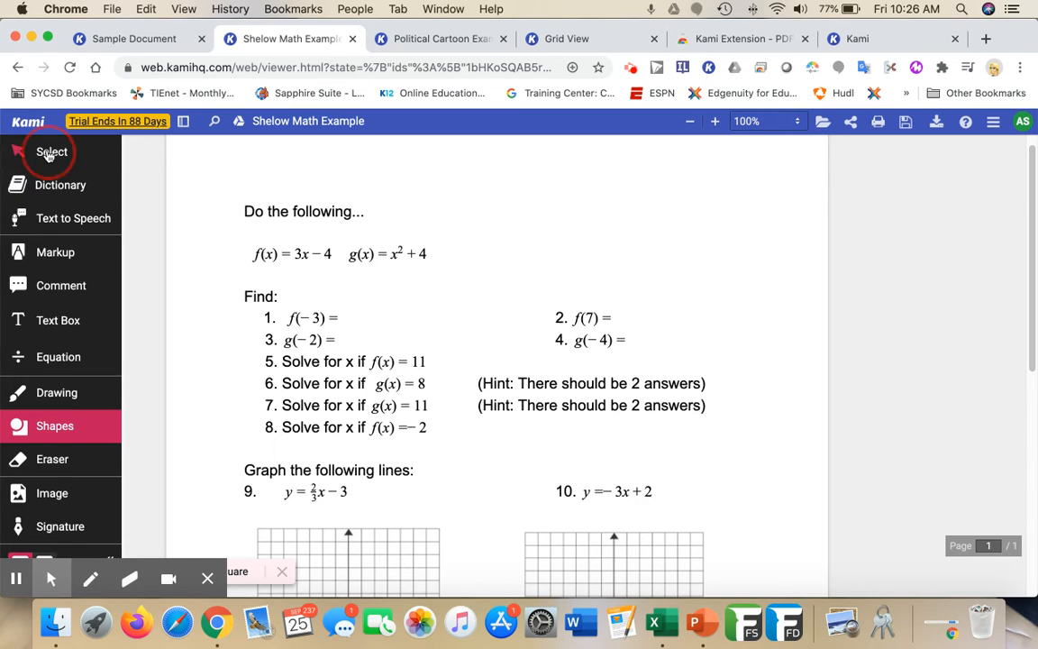
{"action": "left_click", "coordinate": [50, 151]}
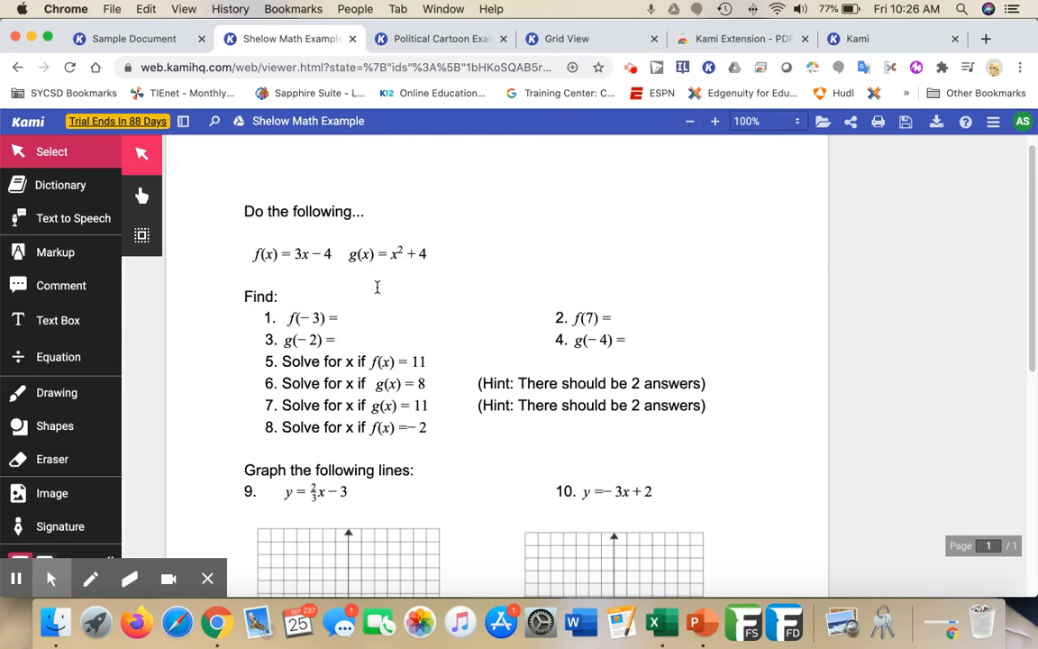
{"action": "scroll", "scroll_direction": "down", "scroll_amount": 3}
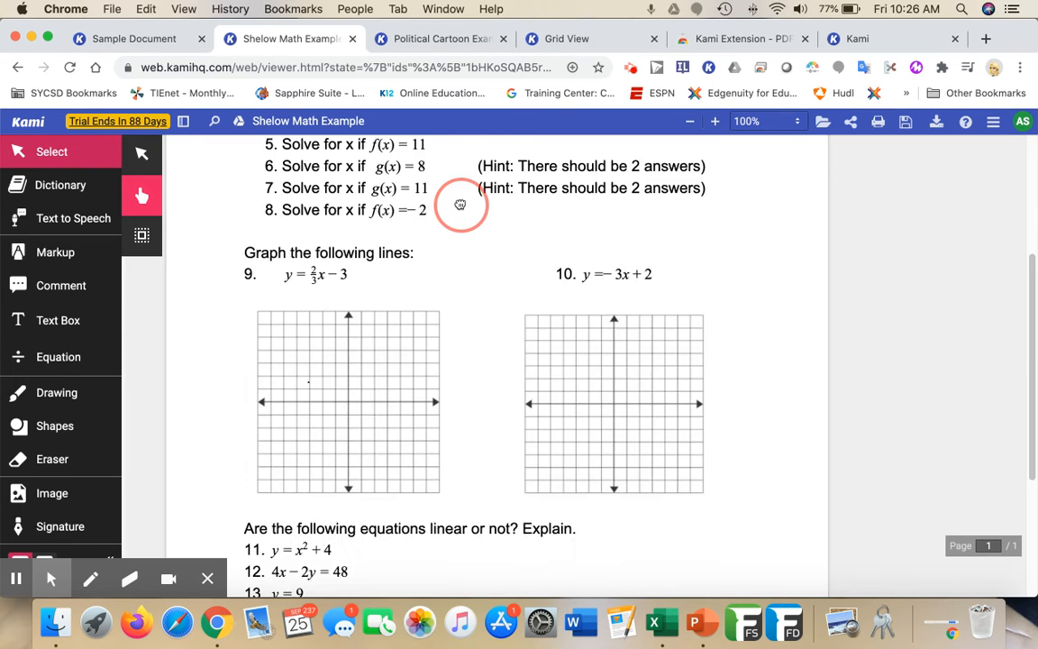
{"action": "scroll", "scroll_direction": "down", "scroll_amount": 3}
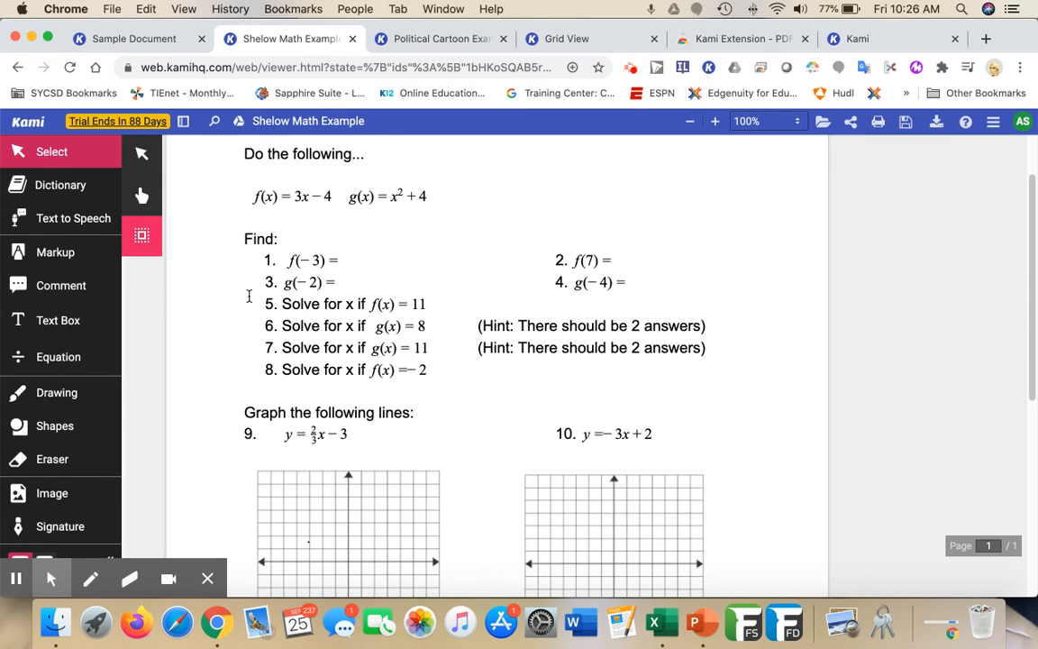
{"action": "mouse_move", "coordinate": [141, 235]}
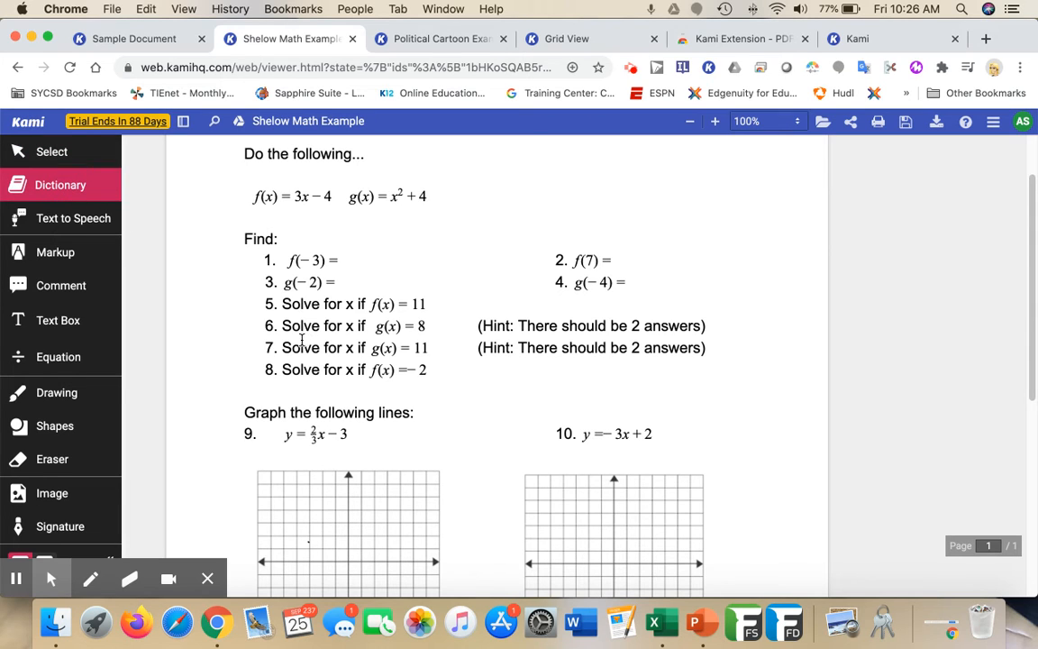
{"action": "mouse_move", "coordinate": [283, 348]}
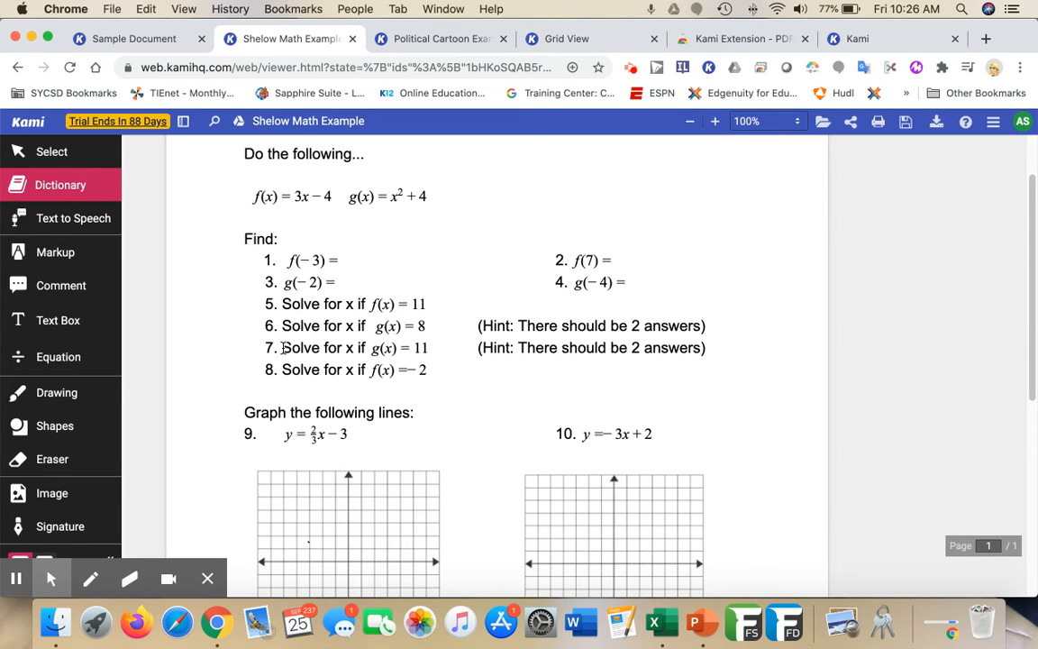
{"action": "double_click", "coordinate": [296, 348]}
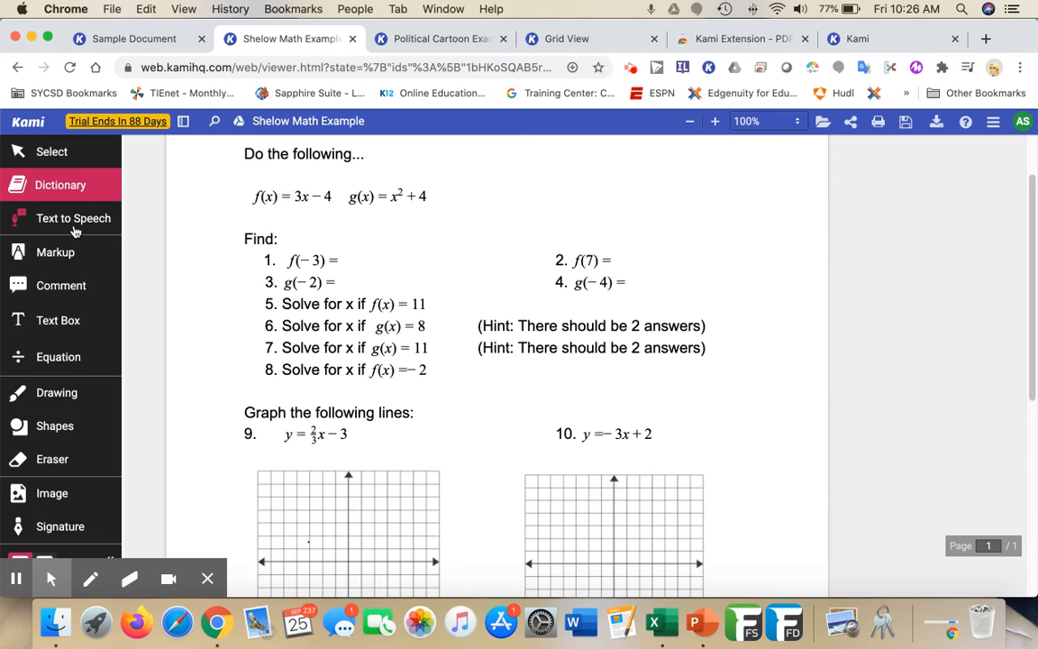
{"action": "mouse_move", "coordinate": [82, 256]}
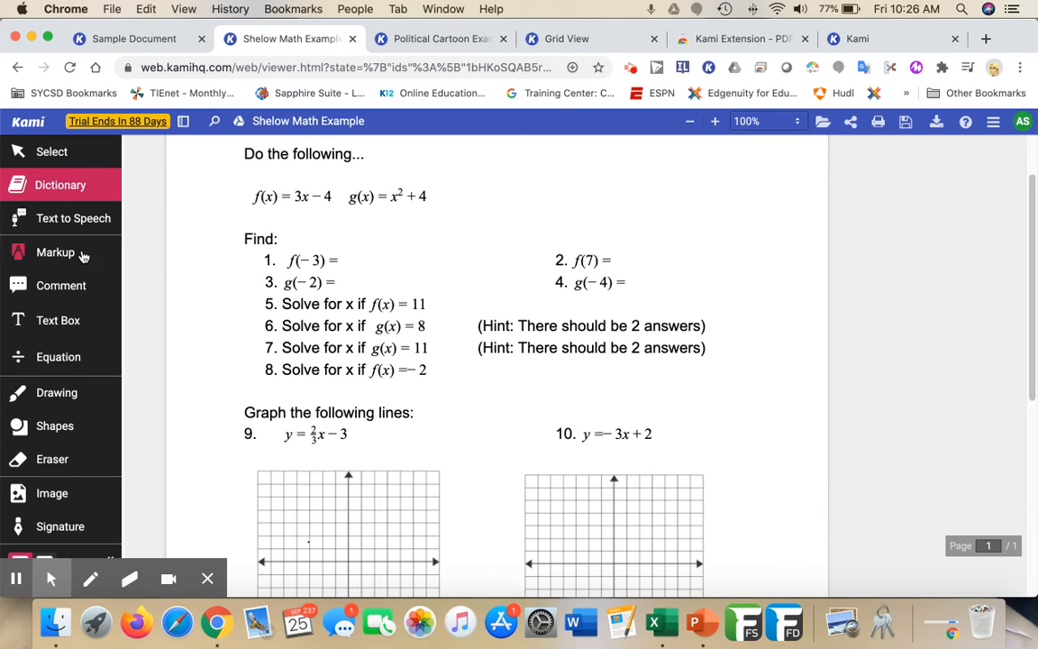
{"action": "mouse_move", "coordinate": [94, 241]}
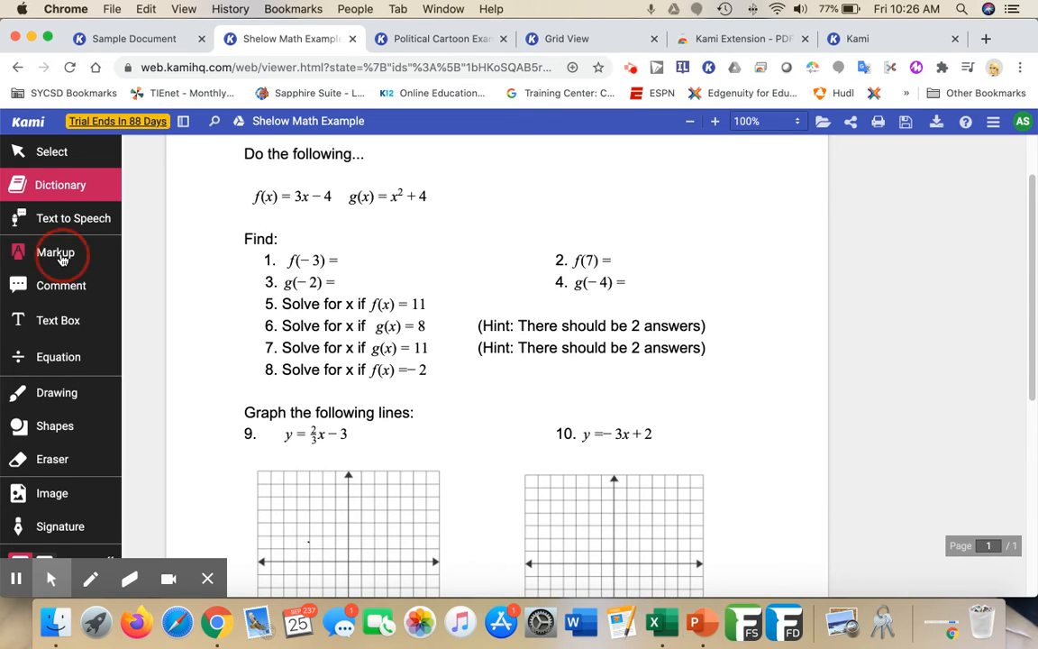
Highlight the word Solve in item 5 with Markup, then switch to freehand area highlighting for the hint lines.
{"action": "left_click", "coordinate": [54, 252]}
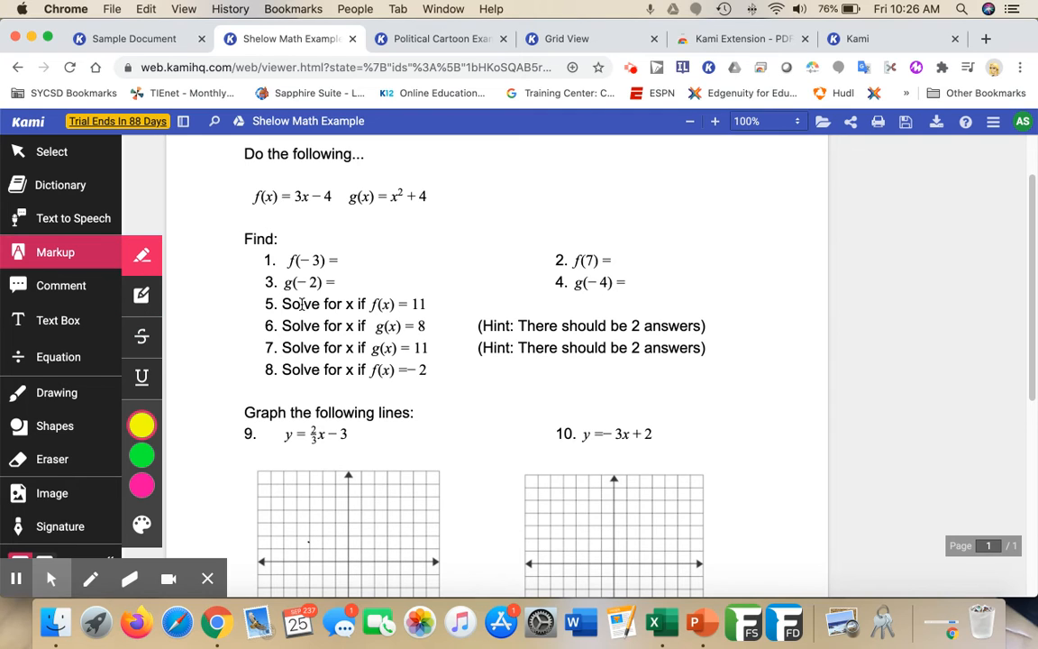
{"action": "double_click", "coordinate": [301, 302]}
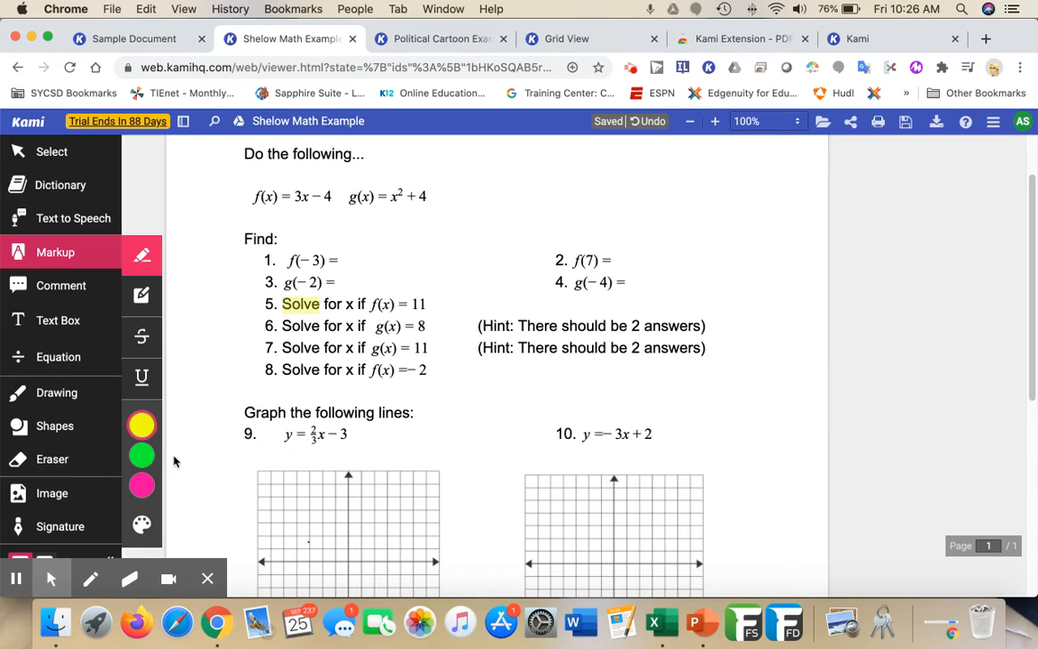
{"action": "left_click", "coordinate": [141, 425]}
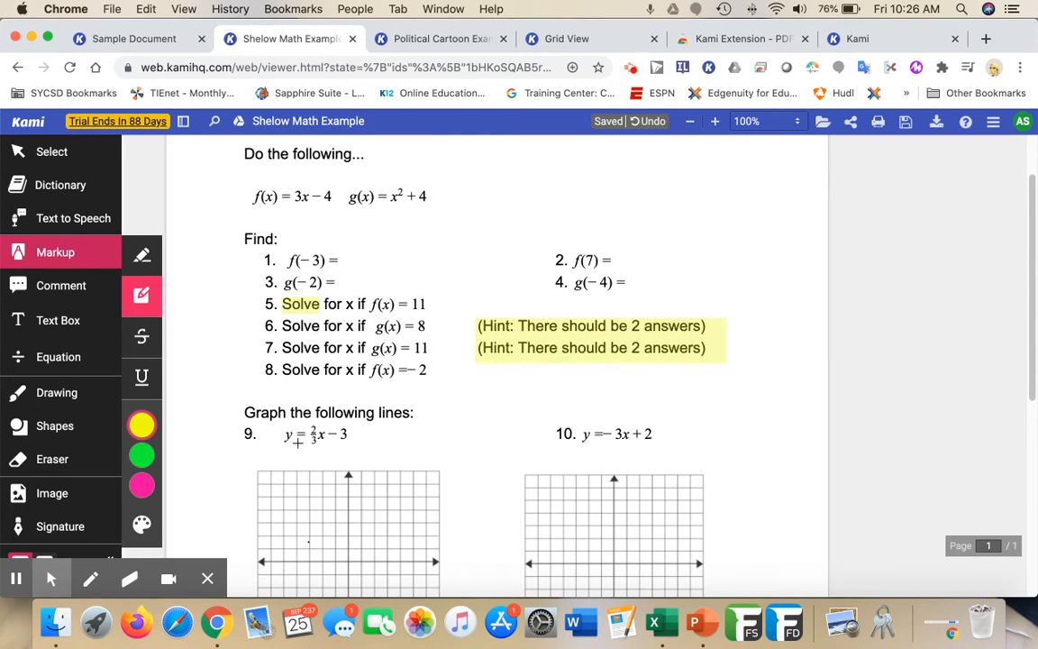
{"action": "left_click", "coordinate": [140, 426]}
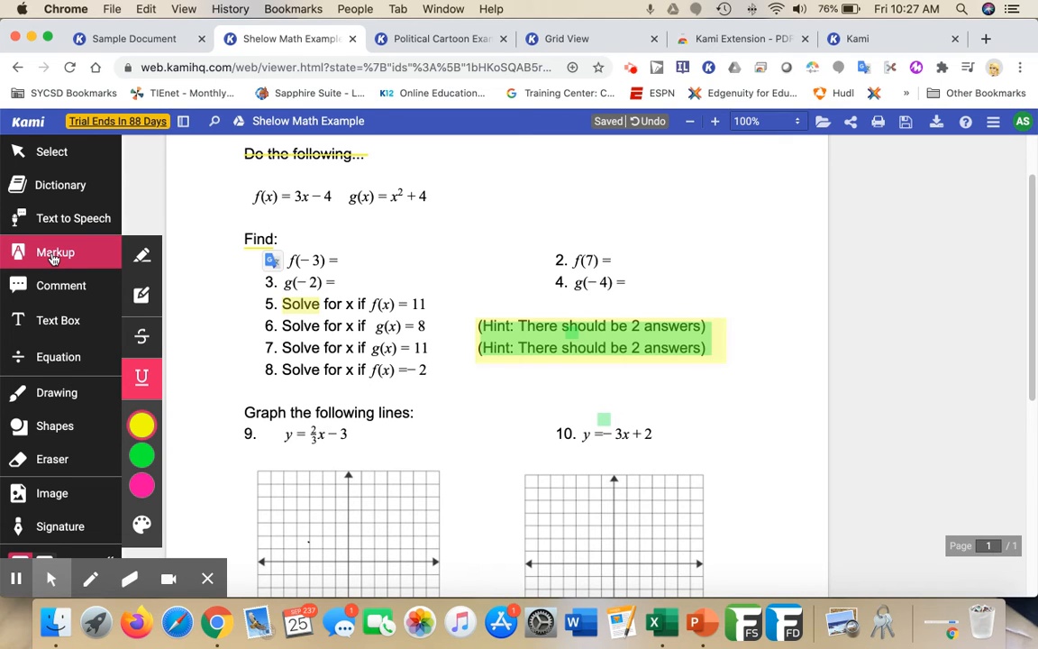
{"action": "mouse_move", "coordinate": [40, 285]}
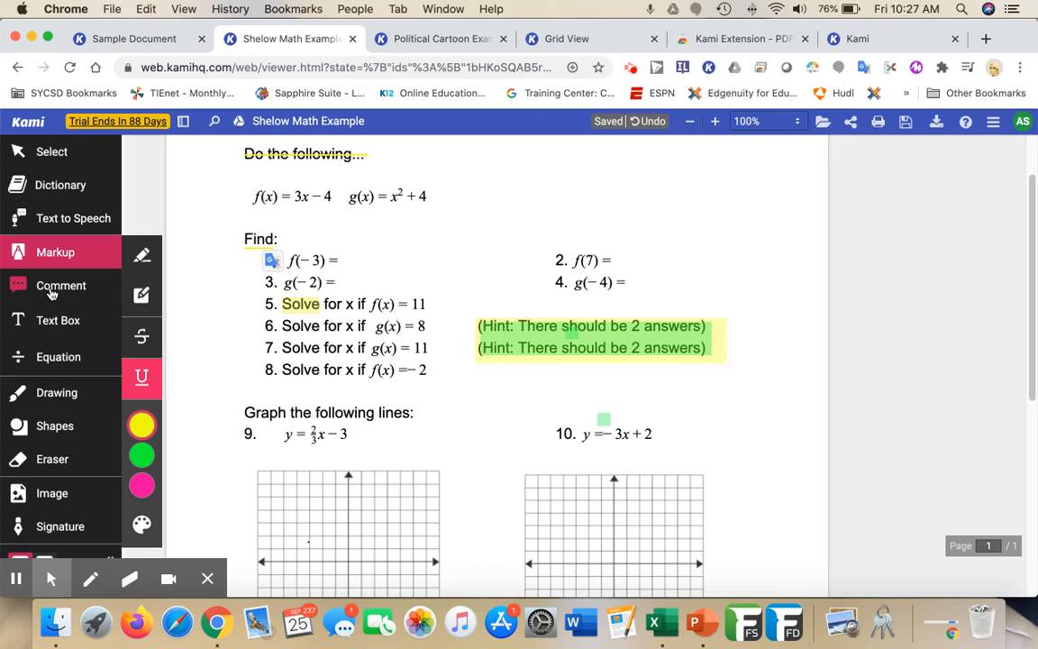
Switch to the Political Cartoon Example and try recording a test comment on the cartoon.
{"action": "left_click", "coordinate": [62, 285]}
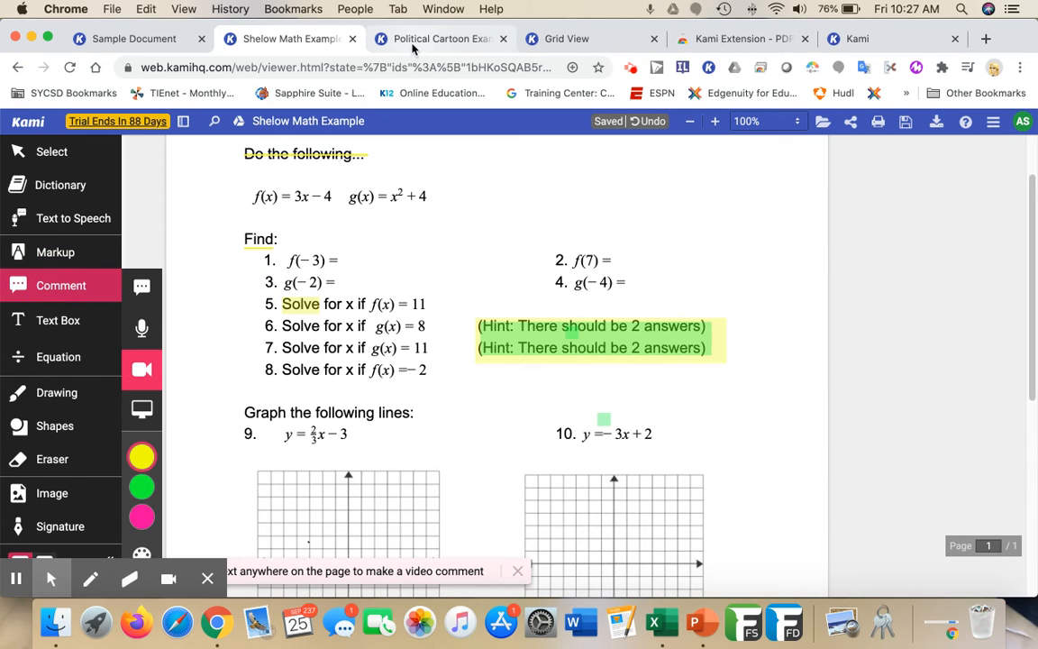
{"action": "left_click", "coordinate": [439, 40]}
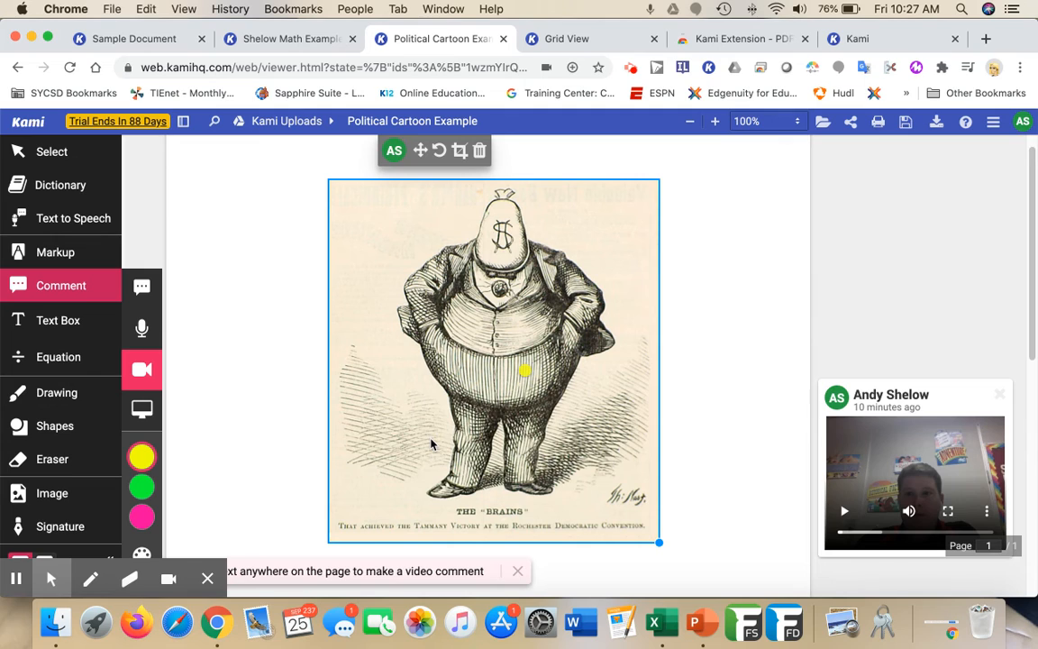
{"action": "mouse_move", "coordinate": [408, 425]}
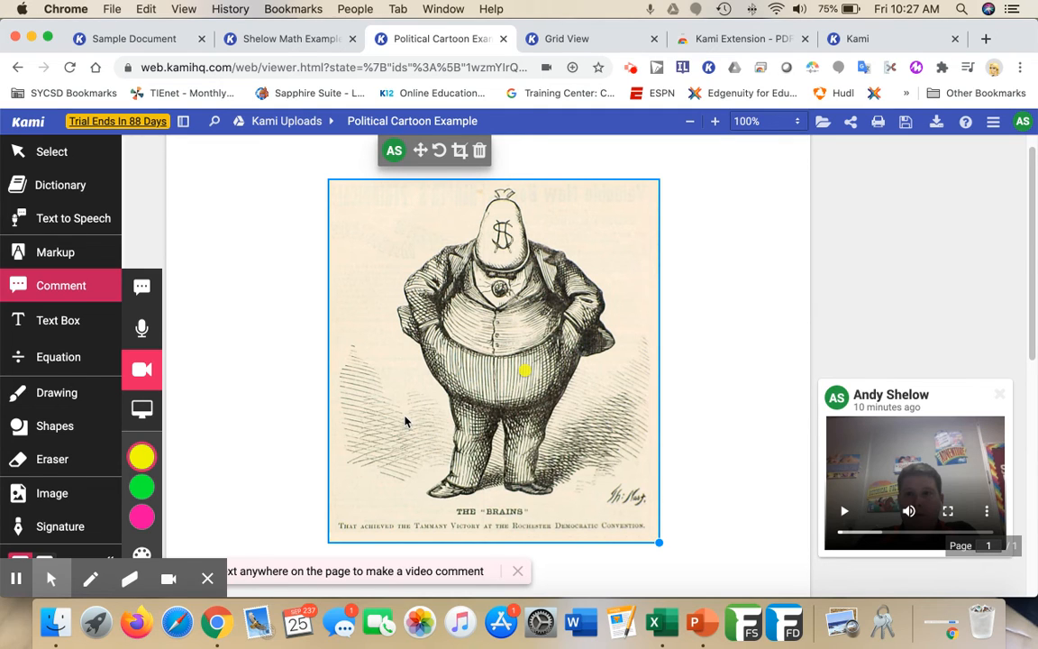
{"action": "mouse_move", "coordinate": [442, 315]}
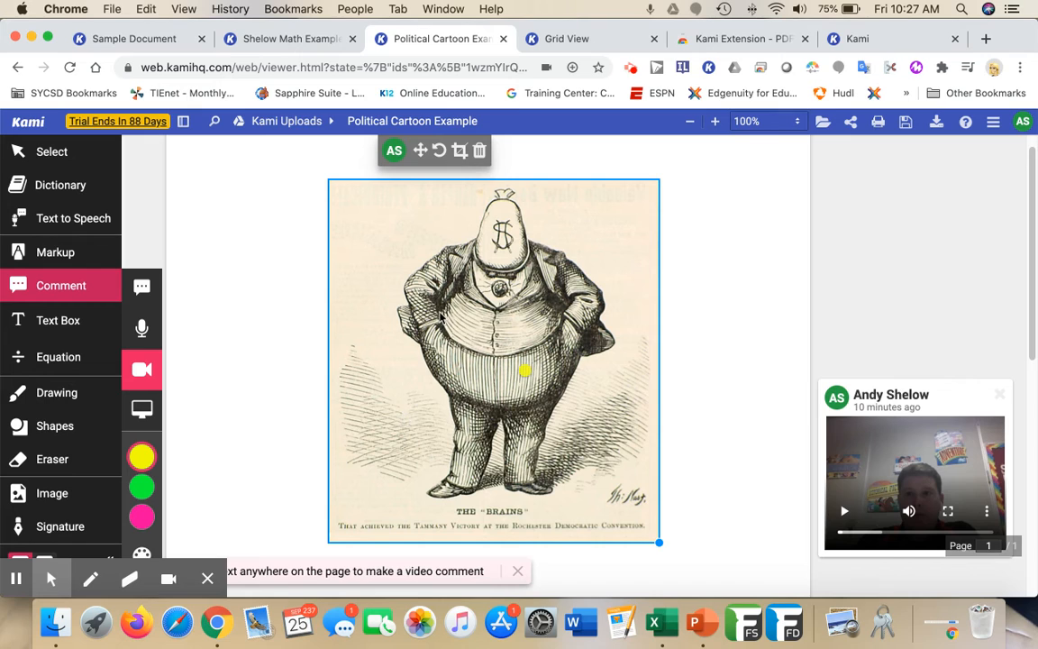
{"action": "mouse_move", "coordinate": [283, 339]}
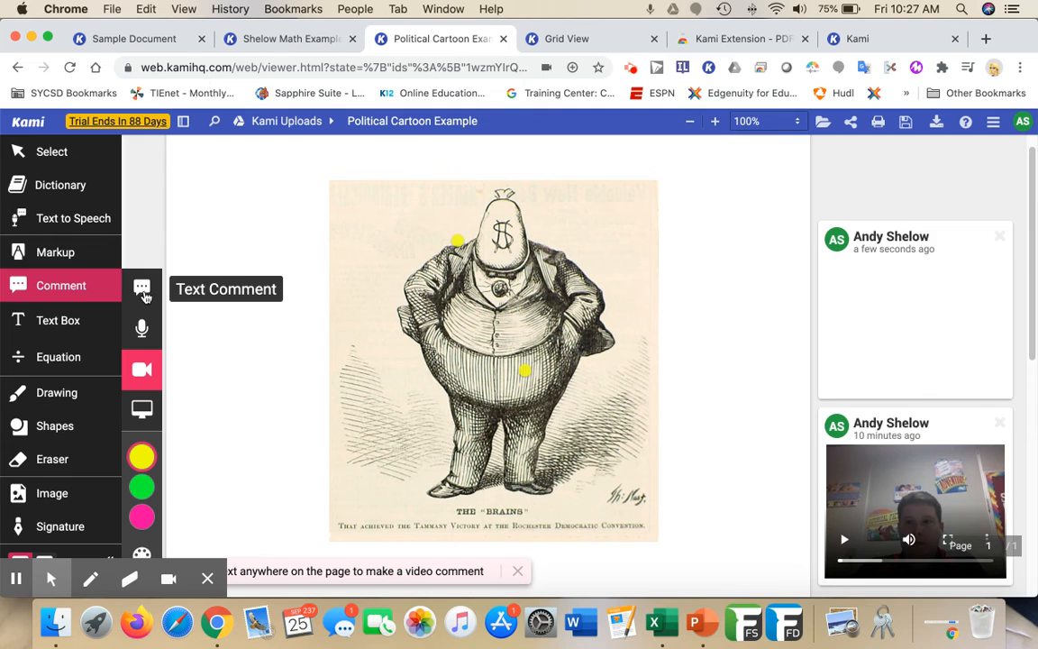
{"action": "left_click", "coordinate": [141, 370]}
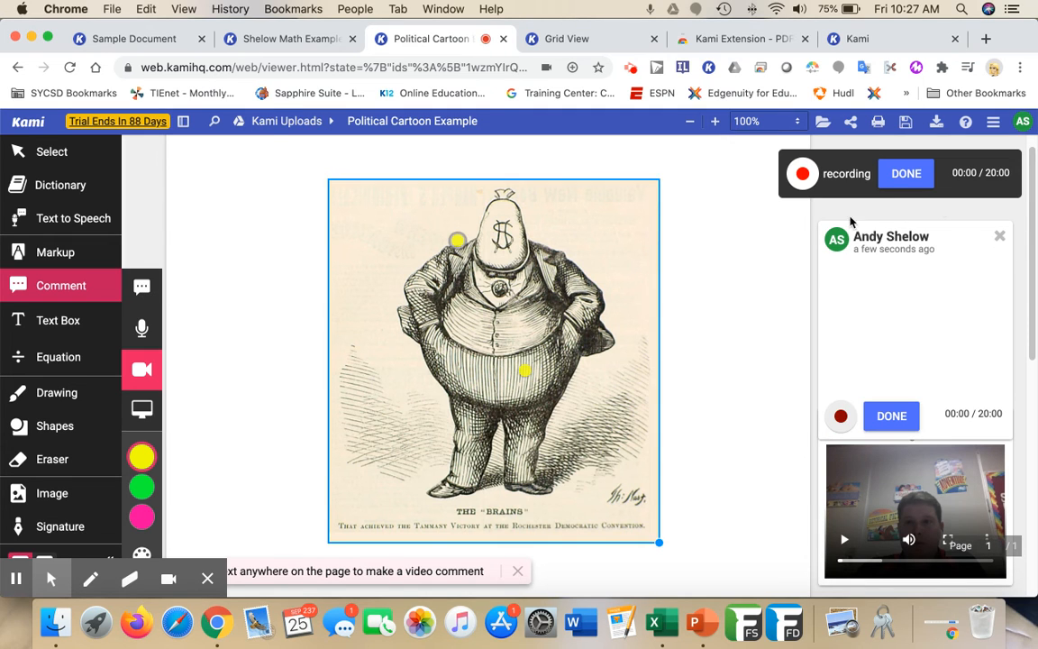
{"action": "left_click", "coordinate": [904, 173]}
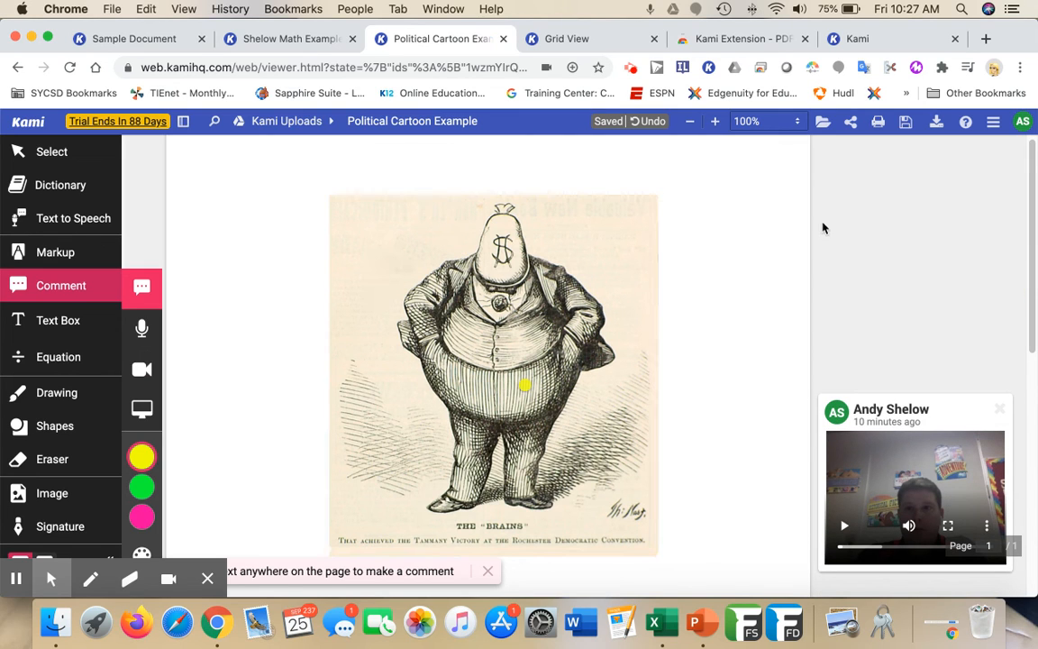
{"action": "mouse_move", "coordinate": [140, 327]}
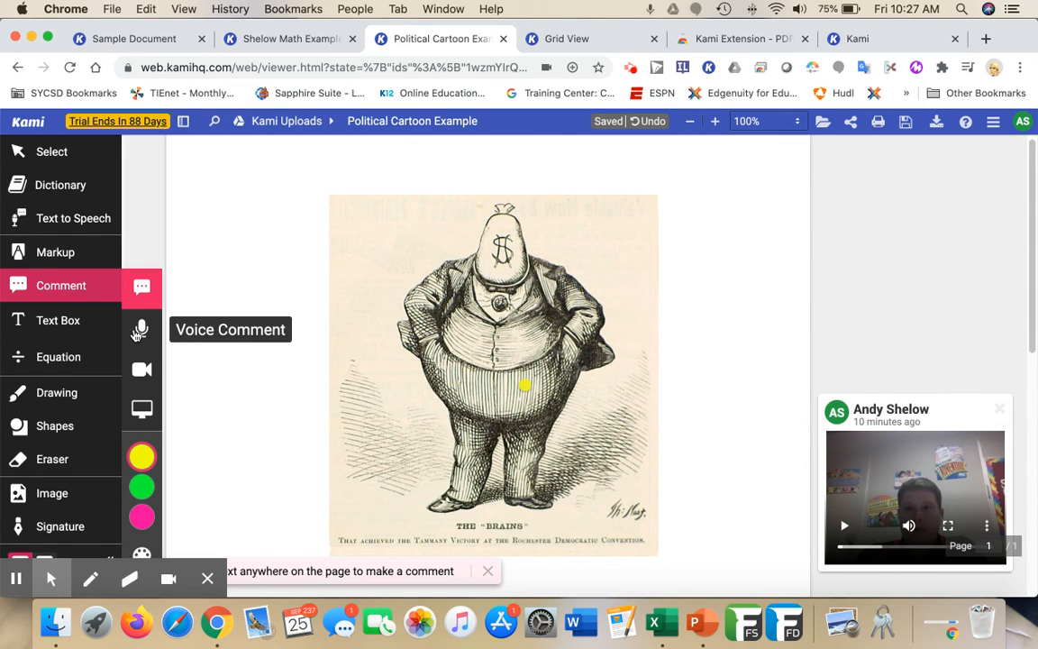
{"action": "mouse_move", "coordinate": [847, 479]}
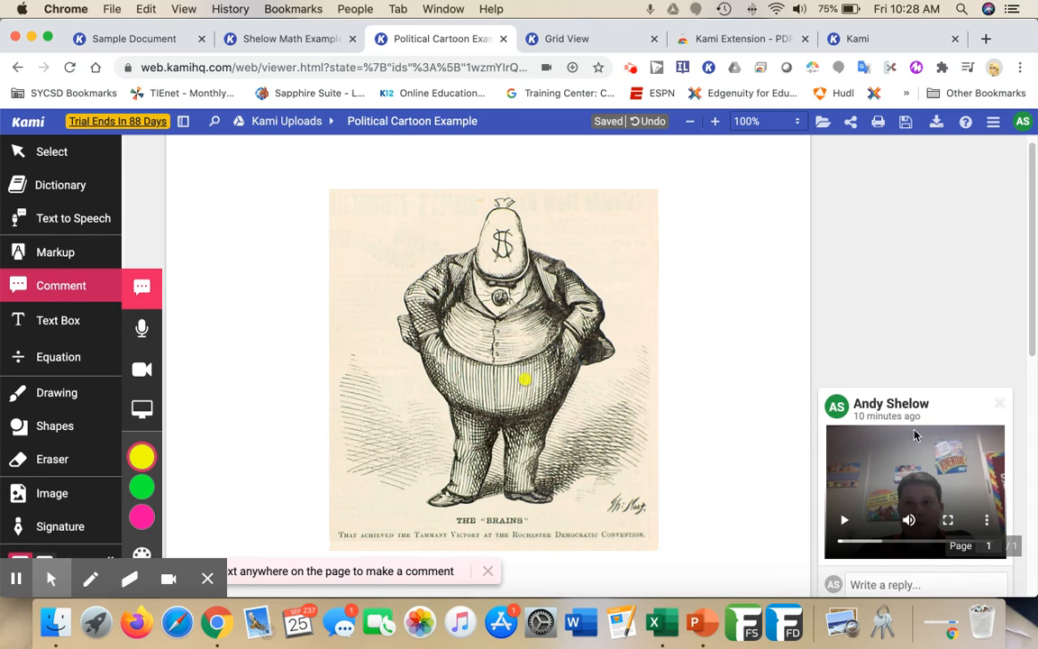
{"action": "mouse_move", "coordinate": [140, 409]}
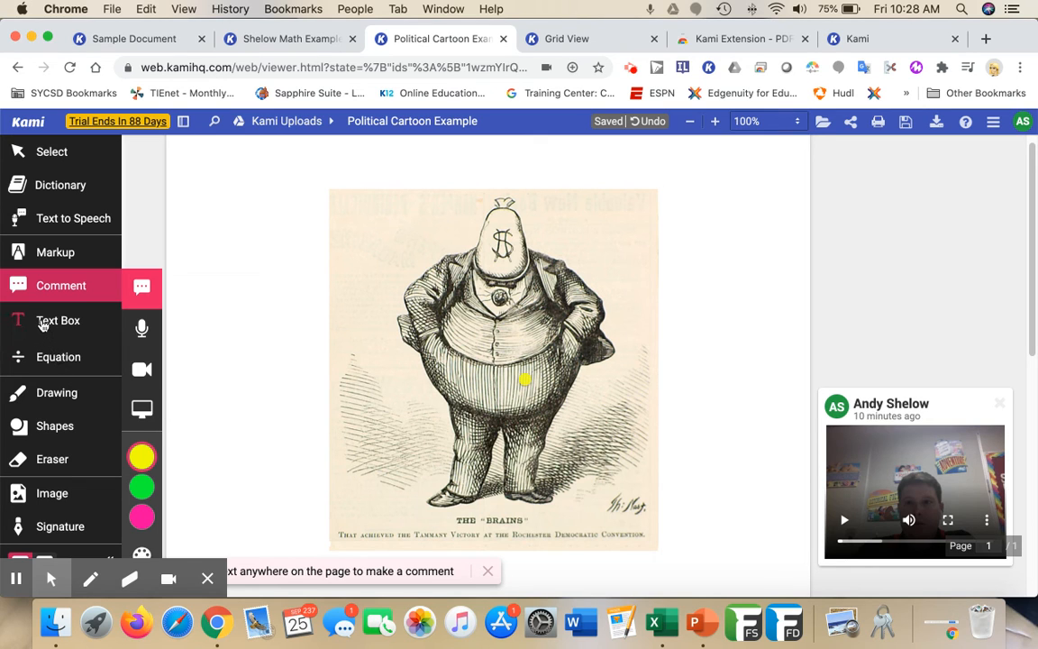
Move from the Text Box tool to the Equation tool's math symbol palette.
{"action": "left_click", "coordinate": [57, 321]}
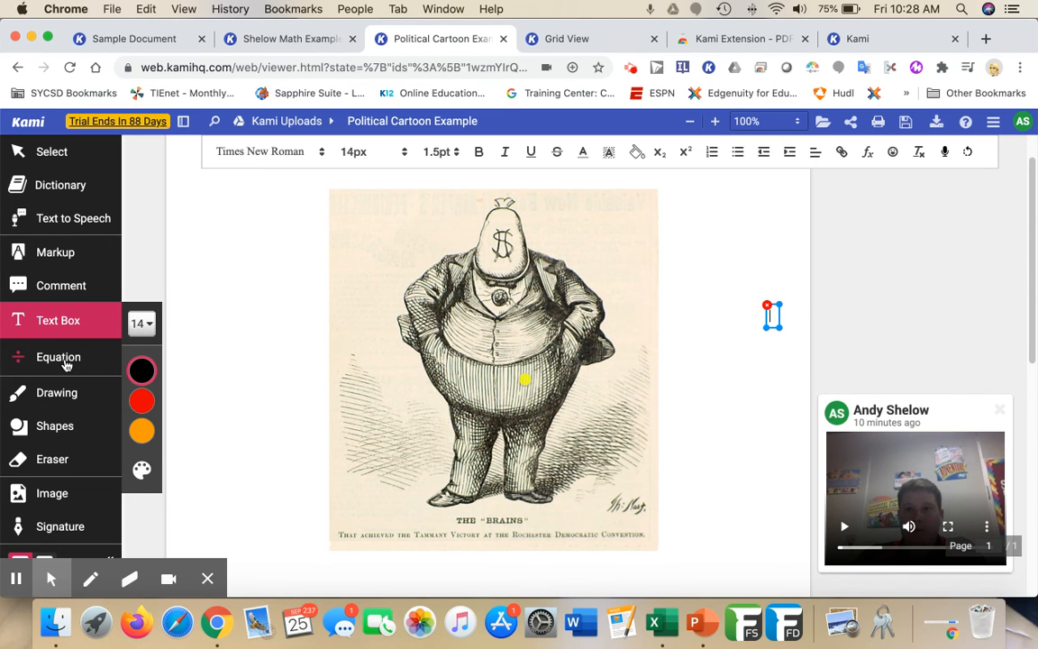
{"action": "left_click", "coordinate": [57, 356]}
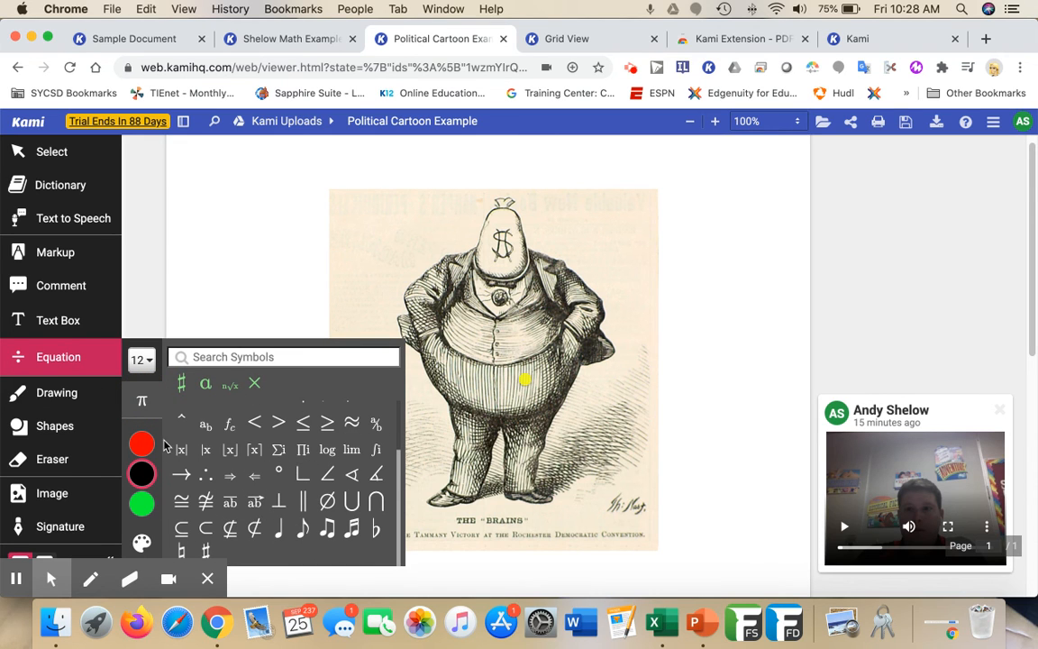
Draw a triangle below the ellipse and a rectangle right of the cartoon with Shapes, ready to insert an image.
{"action": "left_click", "coordinate": [56, 392]}
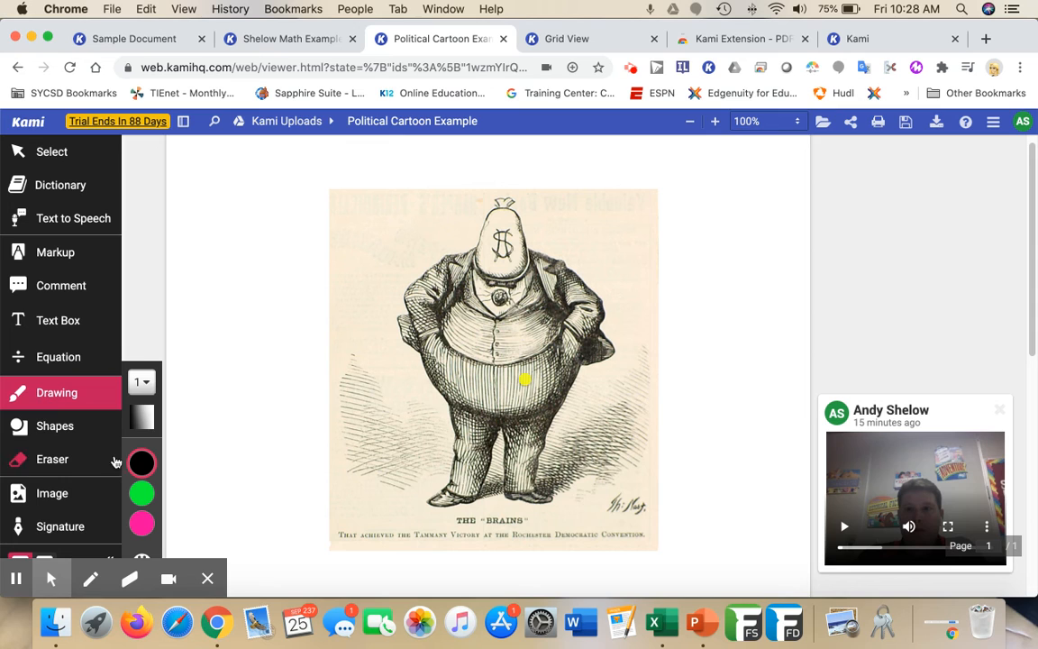
{"action": "left_click", "coordinate": [54, 425]}
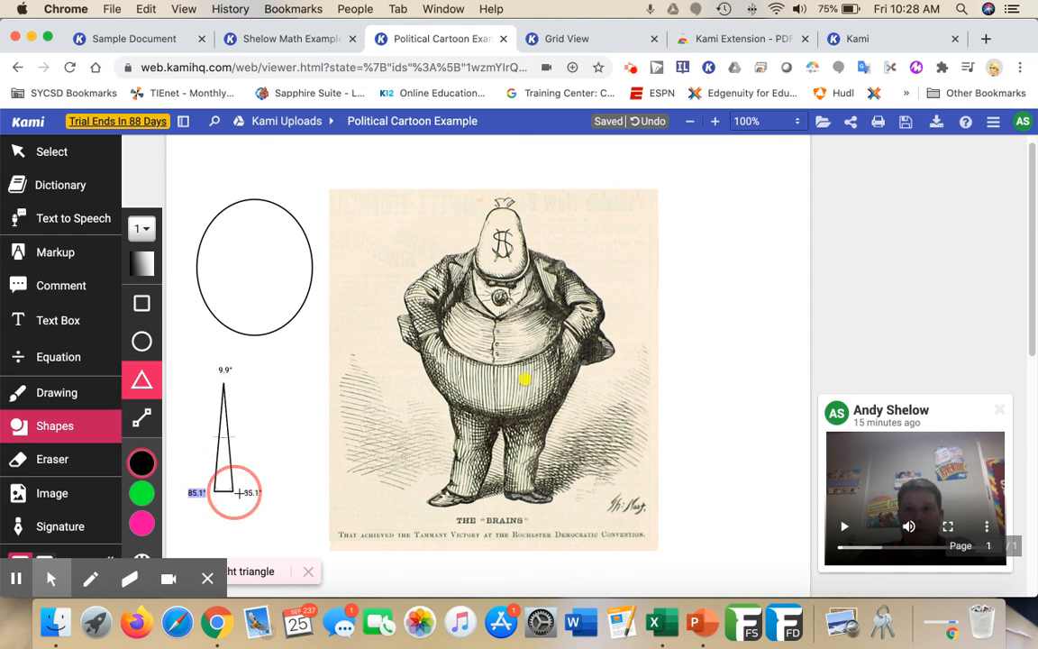
{"action": "left_click_drag", "start_coordinate": [237, 490], "coordinate": [279, 487]}
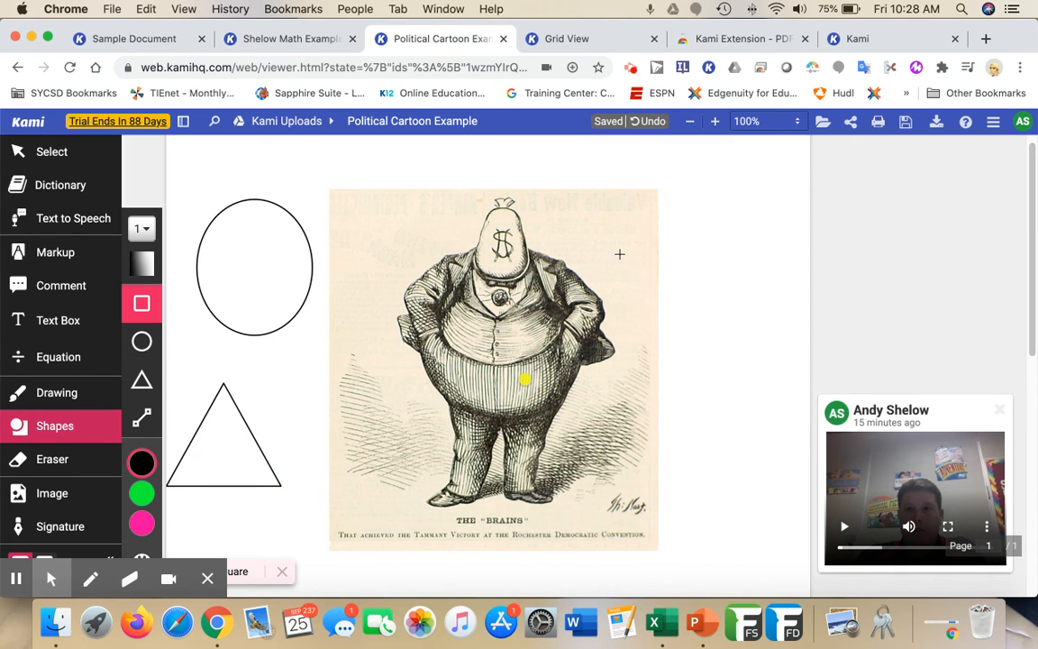
{"action": "left_click_drag", "start_coordinate": [620, 254], "coordinate": [807, 322]}
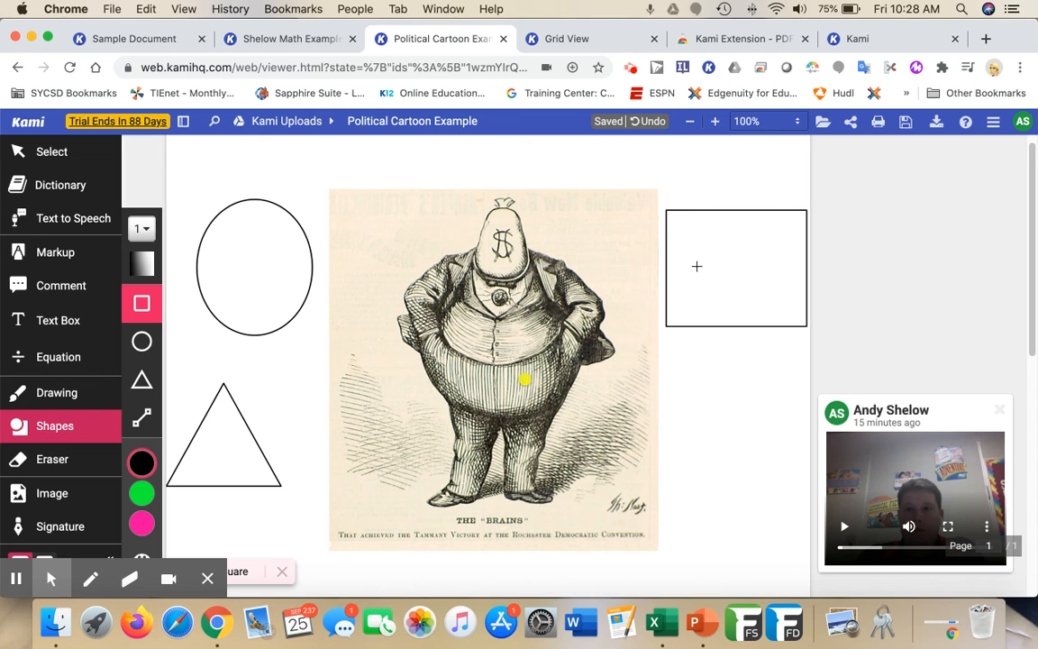
{"action": "mouse_move", "coordinate": [771, 299]}
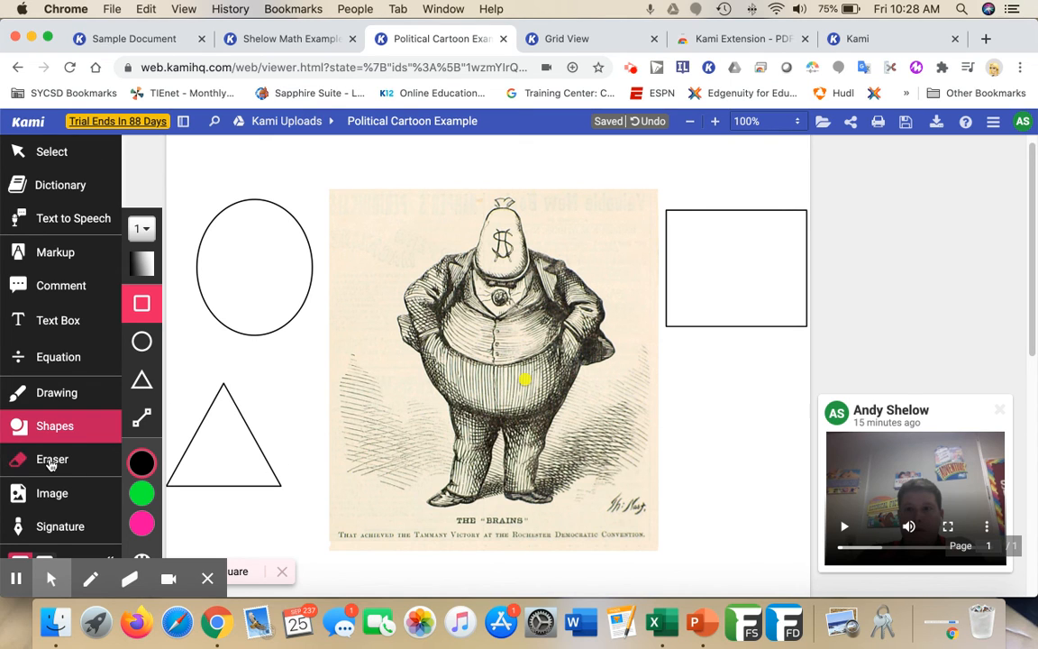
{"action": "left_click", "coordinate": [50, 460]}
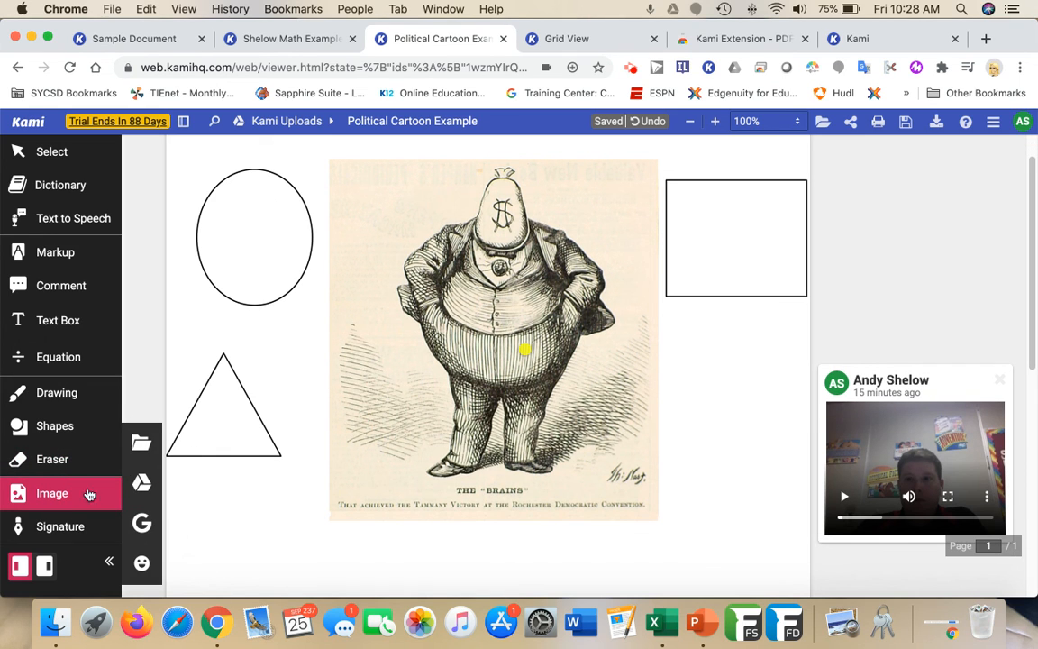
Choose the Google image search option to find political cartoons.
{"action": "left_click", "coordinate": [494, 339]}
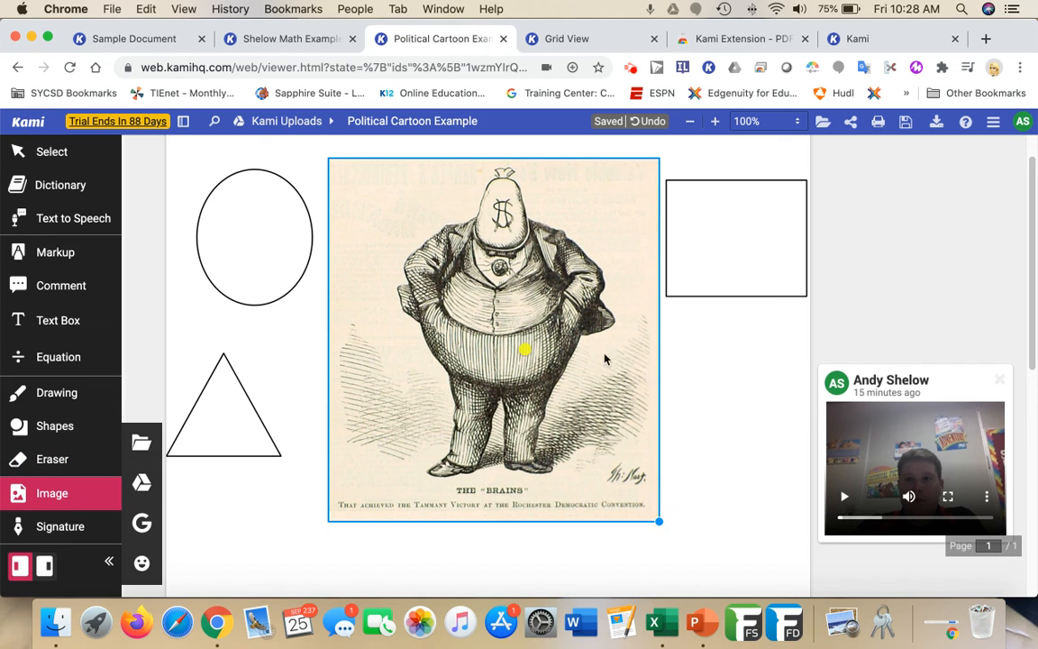
{"action": "mouse_move", "coordinate": [141, 443]}
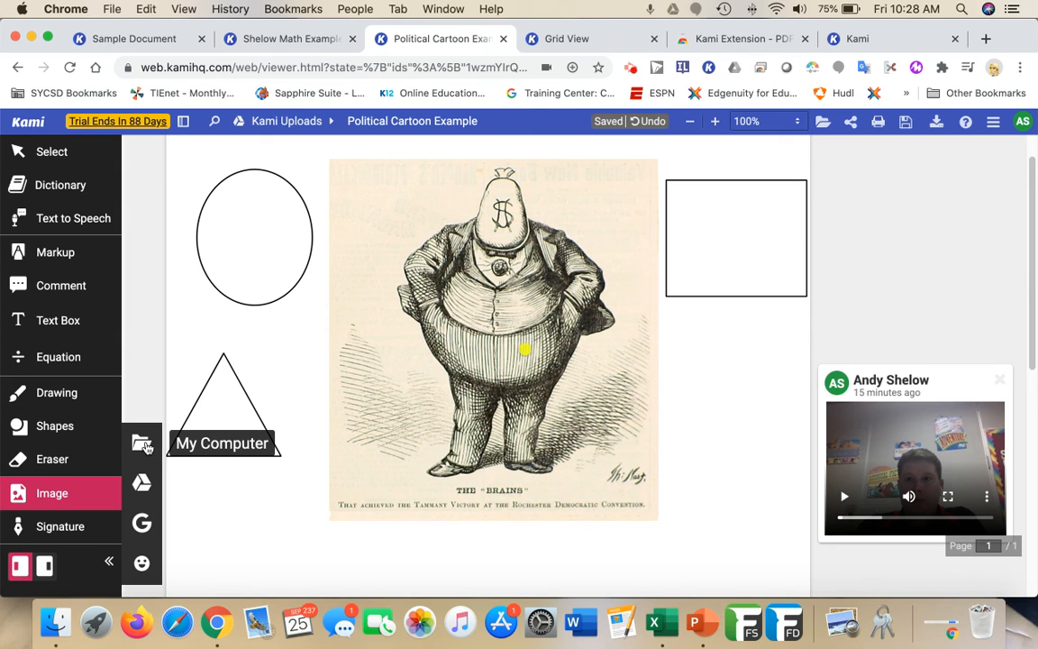
{"action": "mouse_move", "coordinate": [140, 483]}
{"action": "type", "text": "political cartoons"}
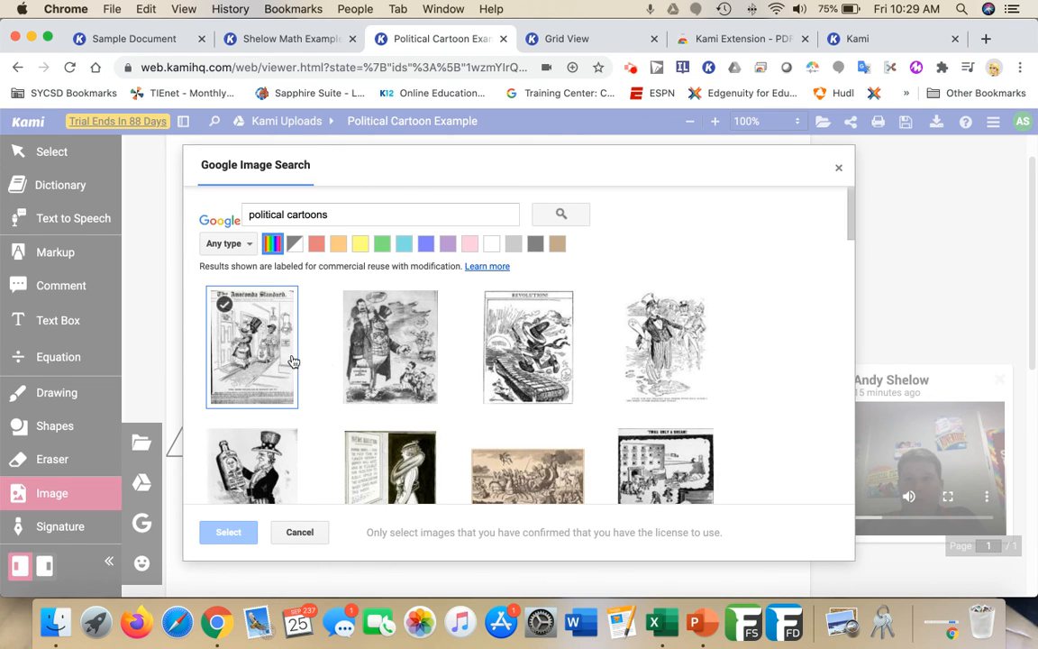
Insert the fourth cartoon from the search results onto the page.
{"action": "left_click", "coordinate": [665, 346]}
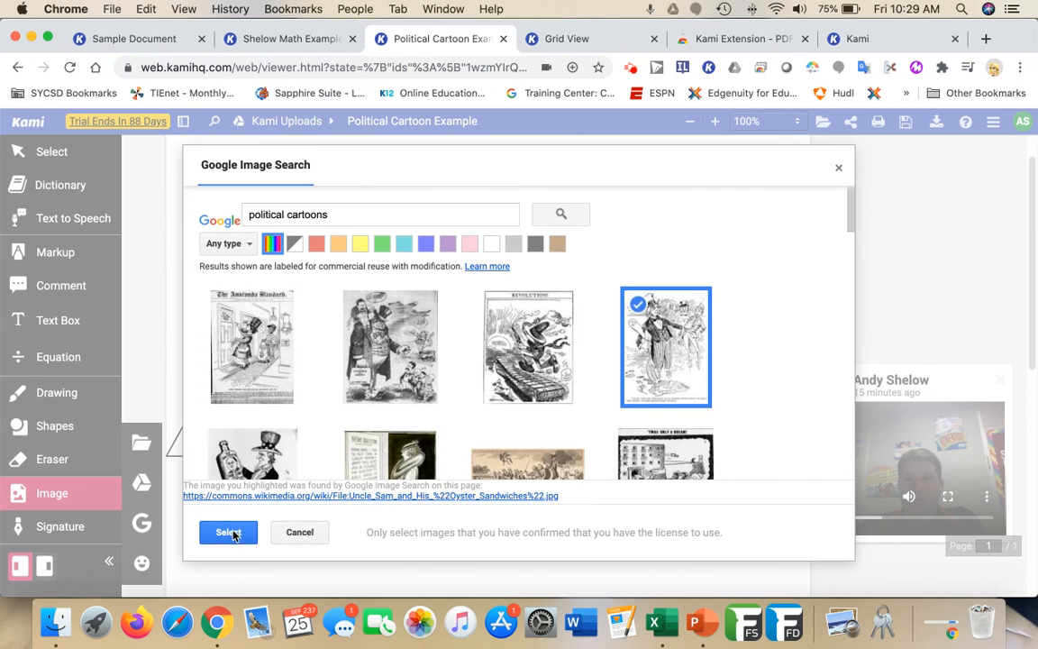
{"action": "left_click", "coordinate": [227, 531]}
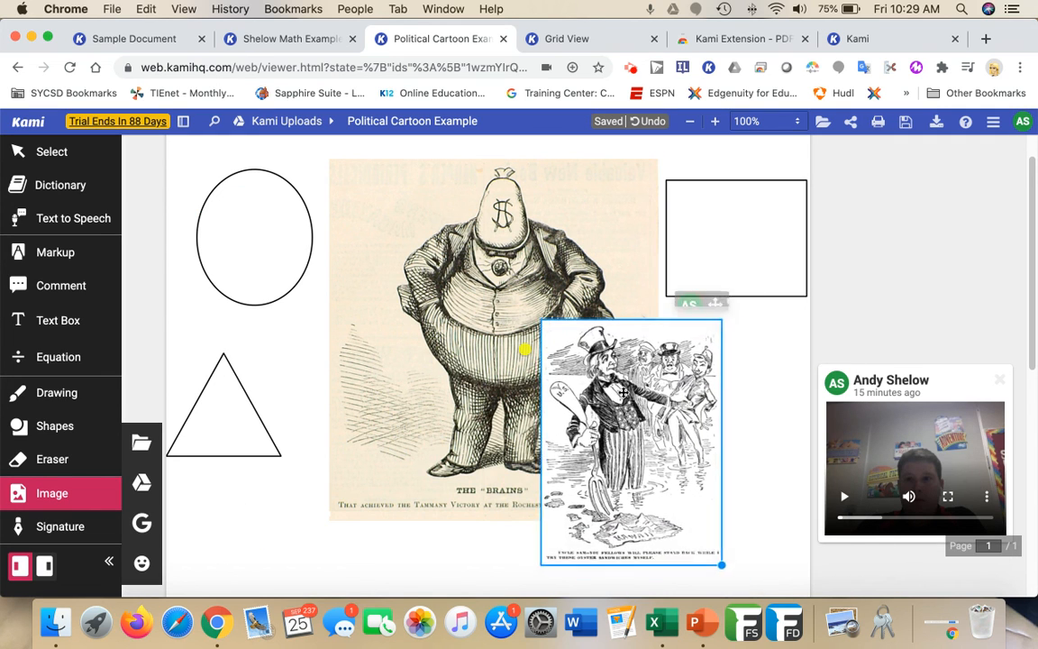
Nudge the inserted second cartoon slightly lower, still overlapping the original's lower right.
{"action": "left_click_drag", "start_coordinate": [623, 391], "coordinate": [642, 434]}
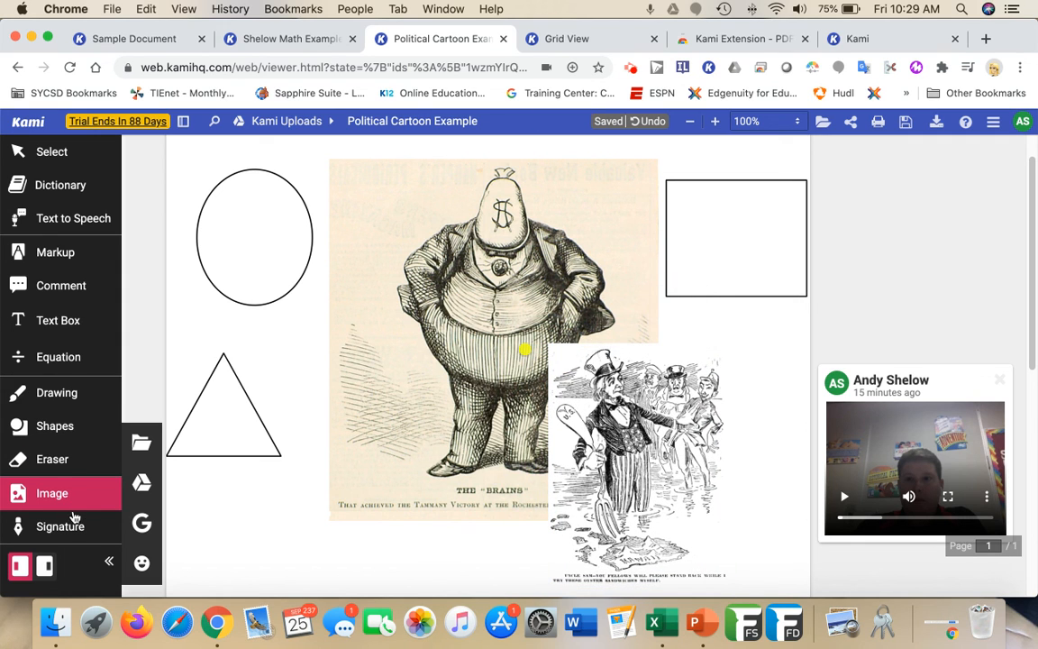
{"action": "mouse_move", "coordinate": [141, 562]}
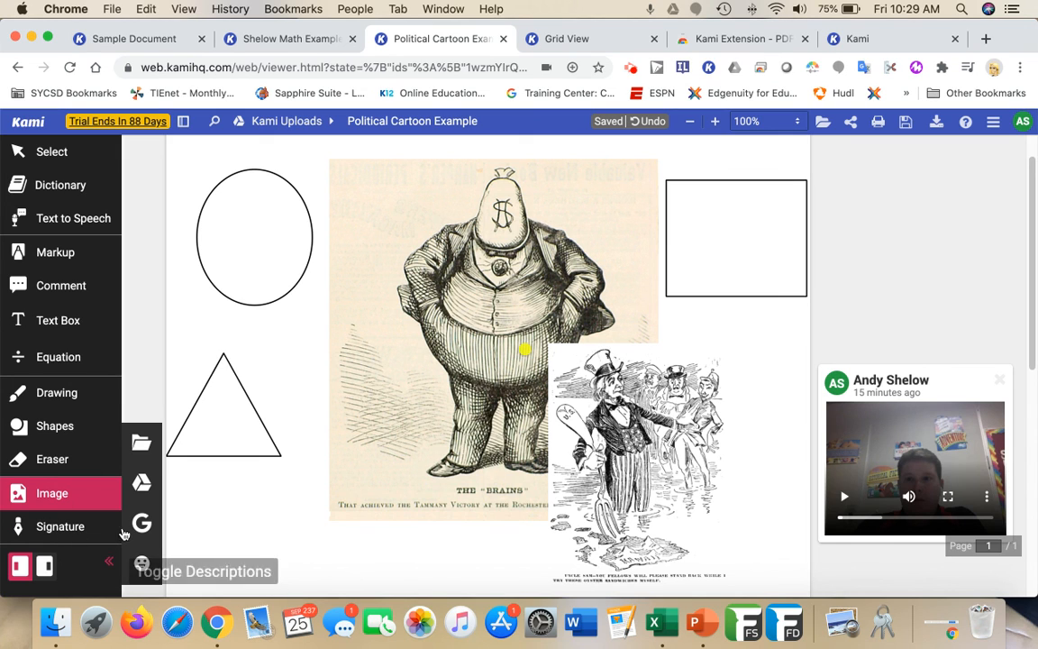
{"action": "left_click", "coordinate": [494, 271]}
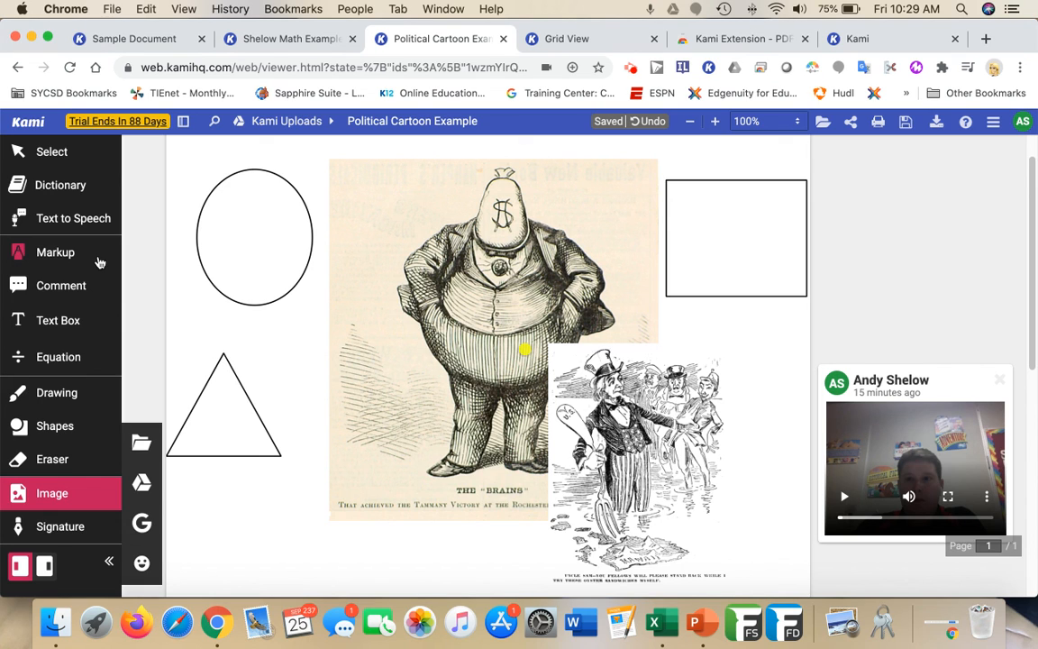
{"action": "mouse_move", "coordinate": [94, 281]}
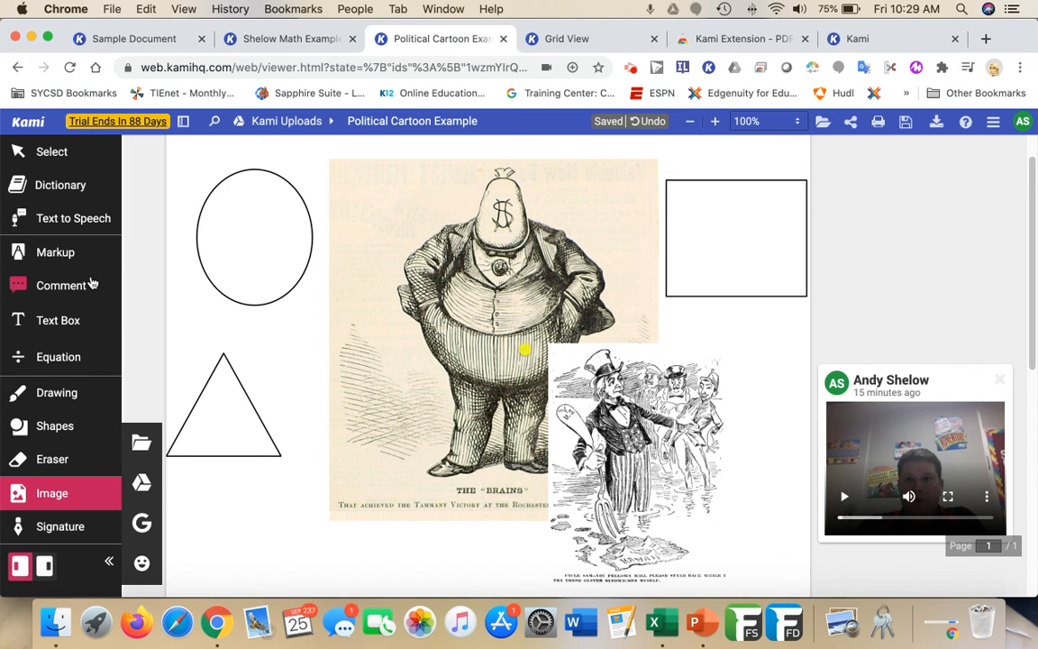